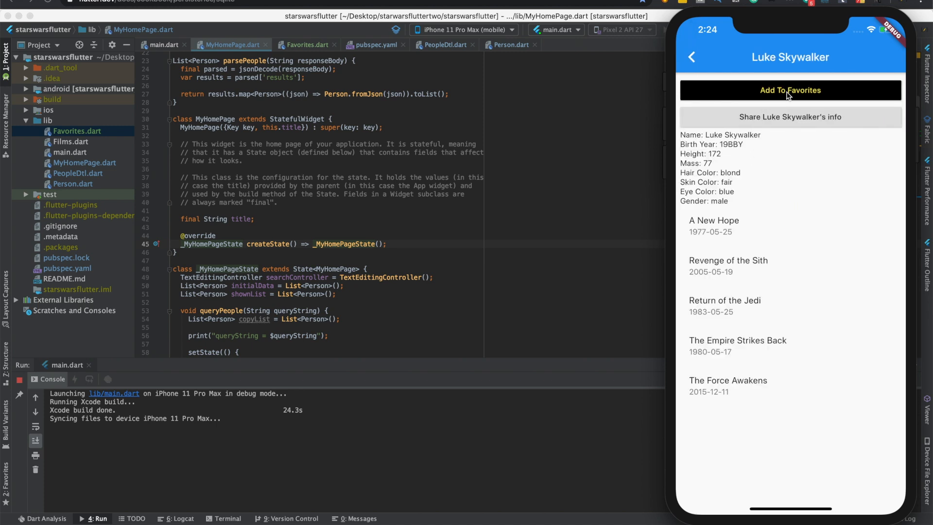
{"action": "mouse_move", "coordinate": [660, 144]}
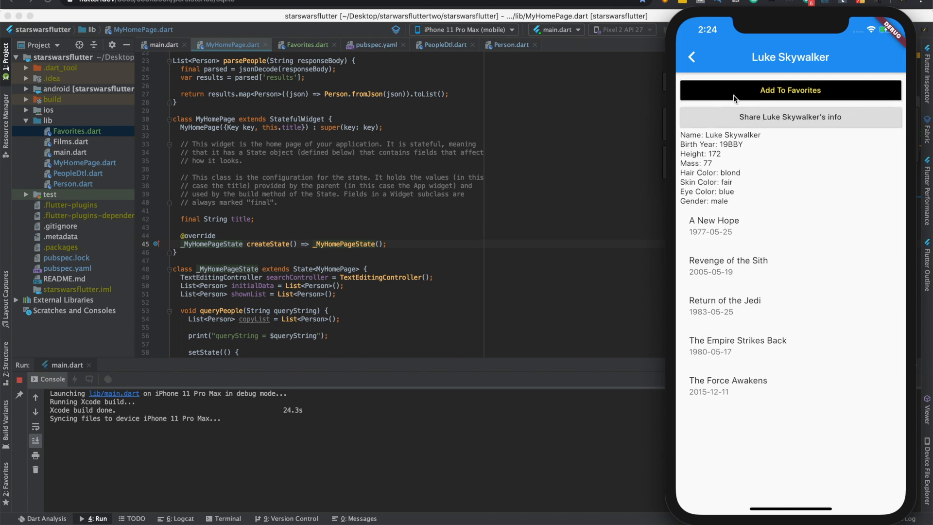
{"action": "mouse_move", "coordinate": [711, 116]}
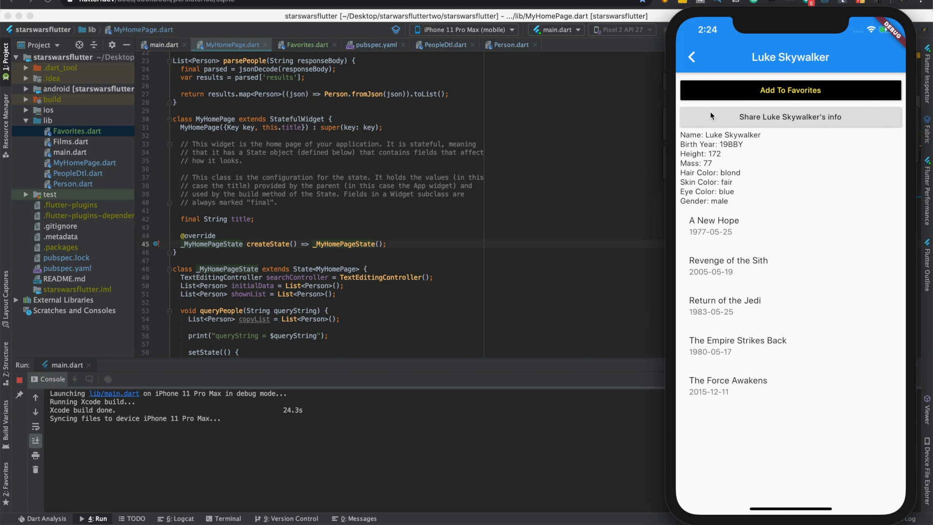
{"action": "mouse_move", "coordinate": [692, 58]}
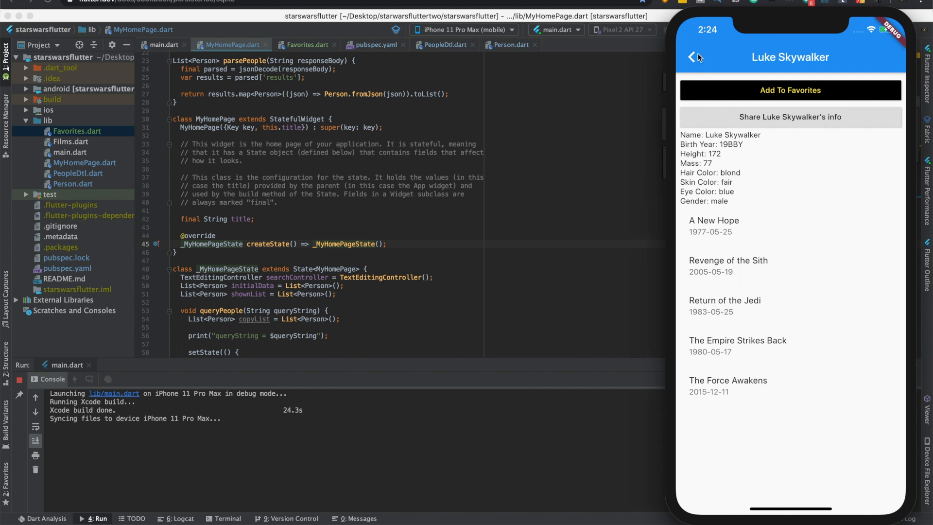
Step: Leave Luke Skywalker's detail screen, surfacing the 'no such table: dogs' console error
{"action": "left_click", "coordinate": [691, 57]}
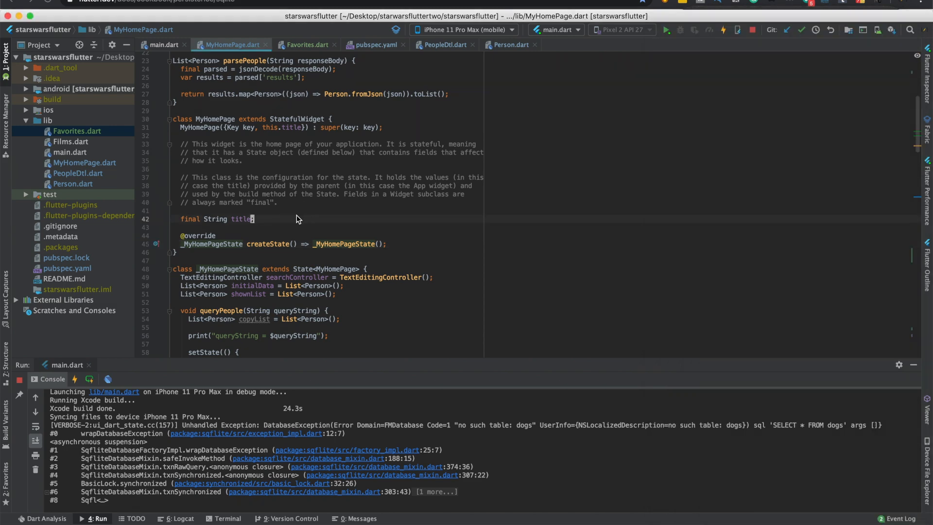
Step: Check PeopleDtl.dart's table name, then make Favorites.dart's db.query read 'person'
{"action": "left_click", "coordinate": [444, 44]}
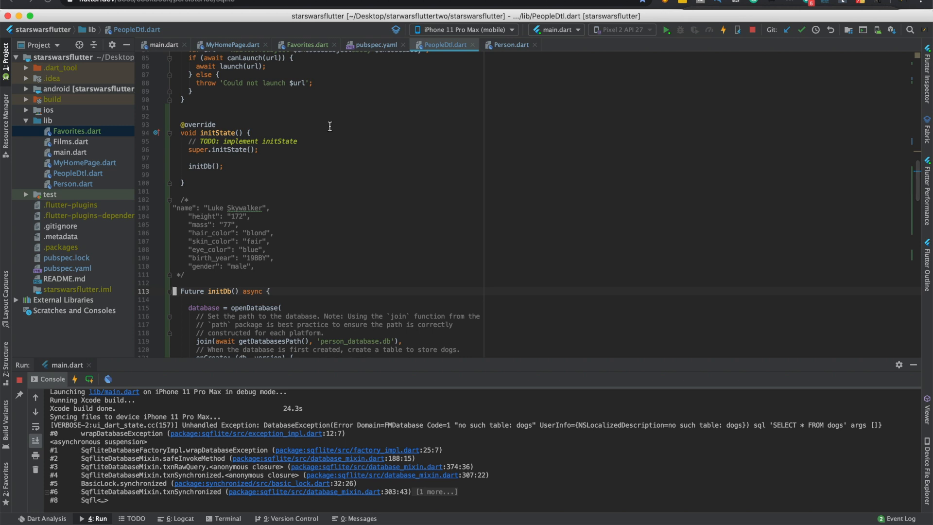
{"action": "scroll", "scroll_direction": "down", "scroll_amount": 3}
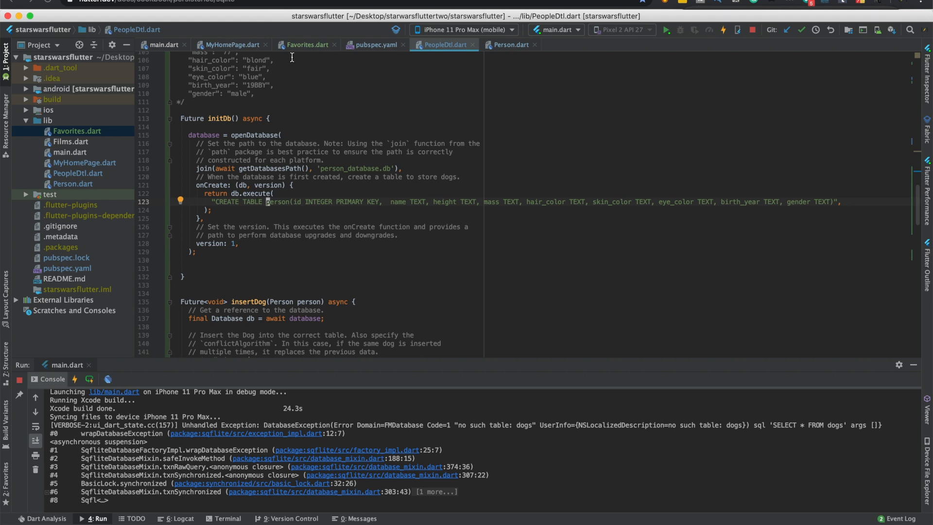
{"action": "left_click", "coordinate": [308, 45]}
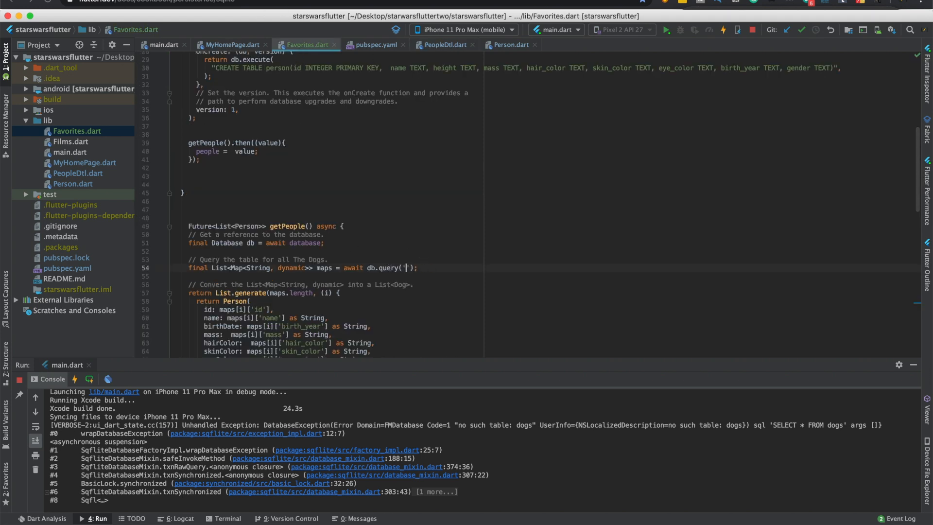
{"action": "type", "text": "person"}
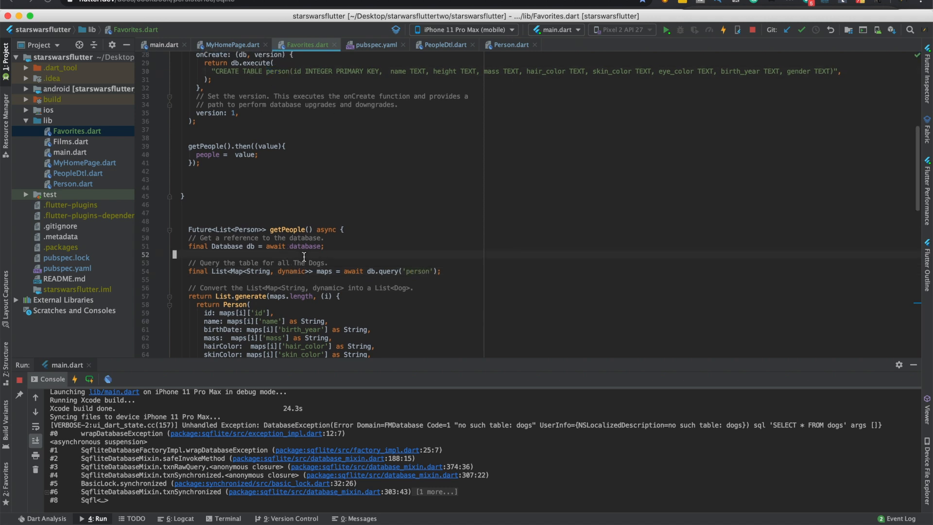
{"action": "left_click", "coordinate": [722, 30]}
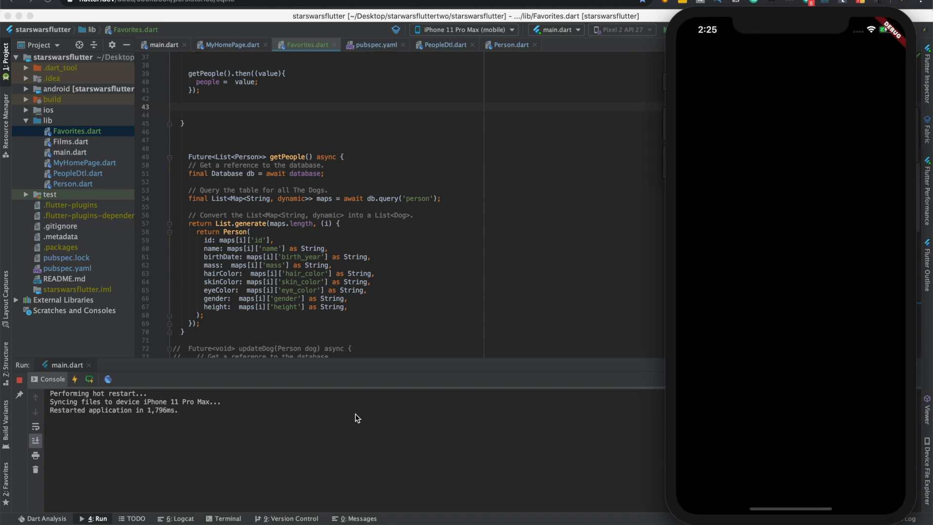
Step: Wrap 'people = value;' in the getPeople().then callback inside setState(() { ... })
{"action": "scroll", "scroll_direction": "down", "scroll_amount": 3}
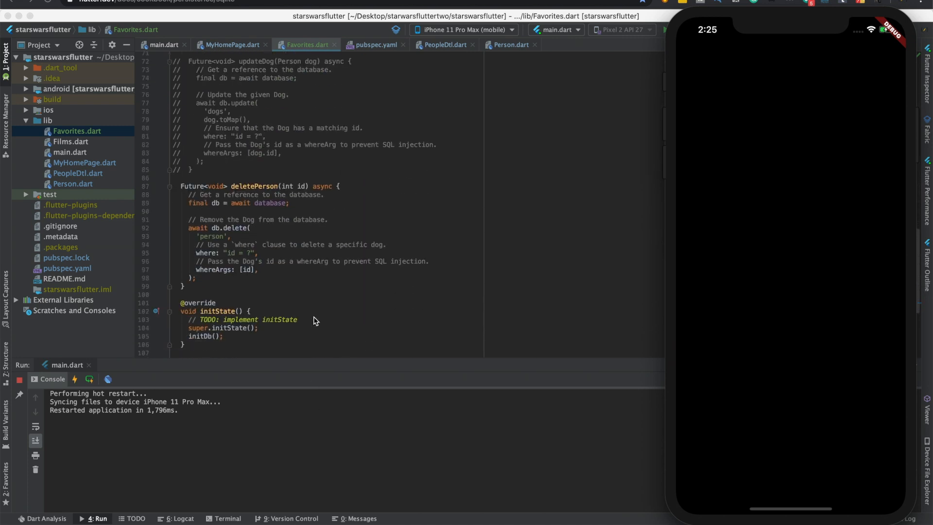
{"action": "scroll", "scroll_direction": "down", "scroll_amount": 3}
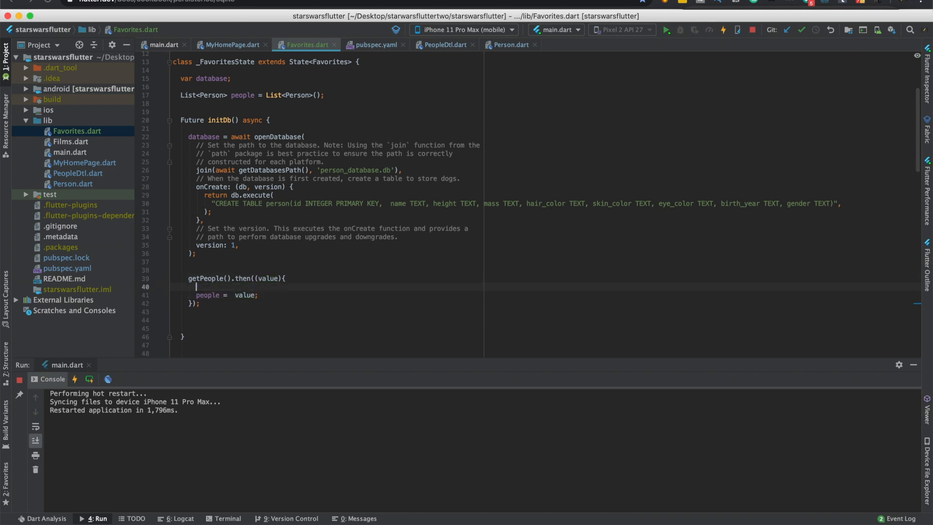
{"action": "type", "text": "setState(() {"}
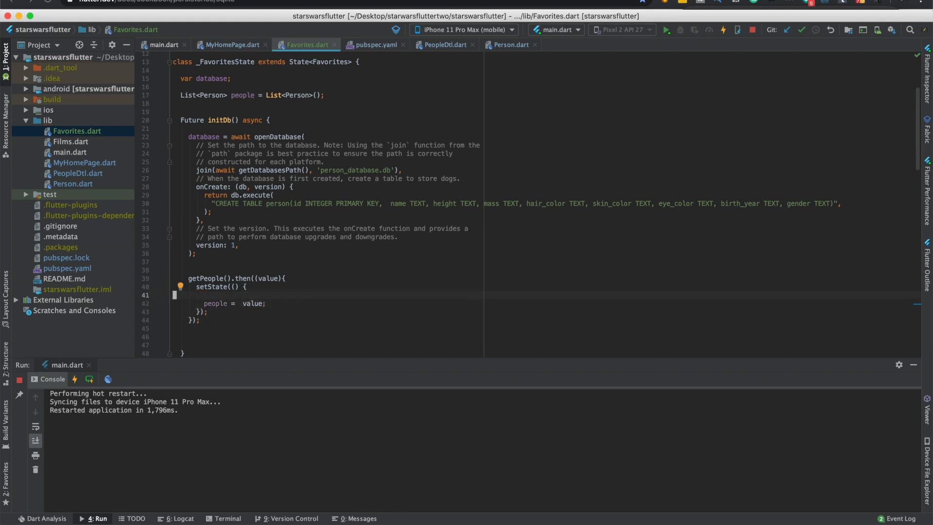
{"action": "mouse_move", "coordinate": [280, 289]}
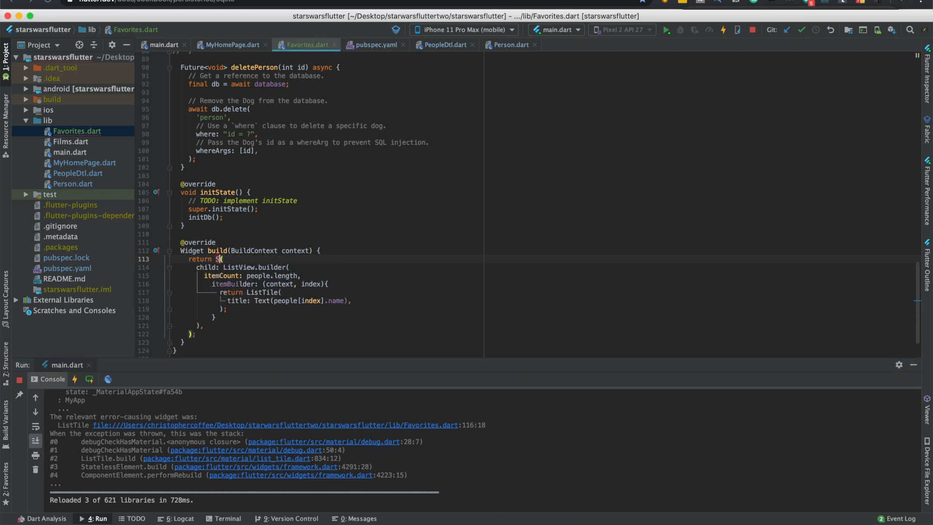
Step: Return a Scaffold with an AppBar title property, keeping ListView.builder as the body
{"action": "type", "text": "caffold"}
{"action": "type", "text": "appBar:"}
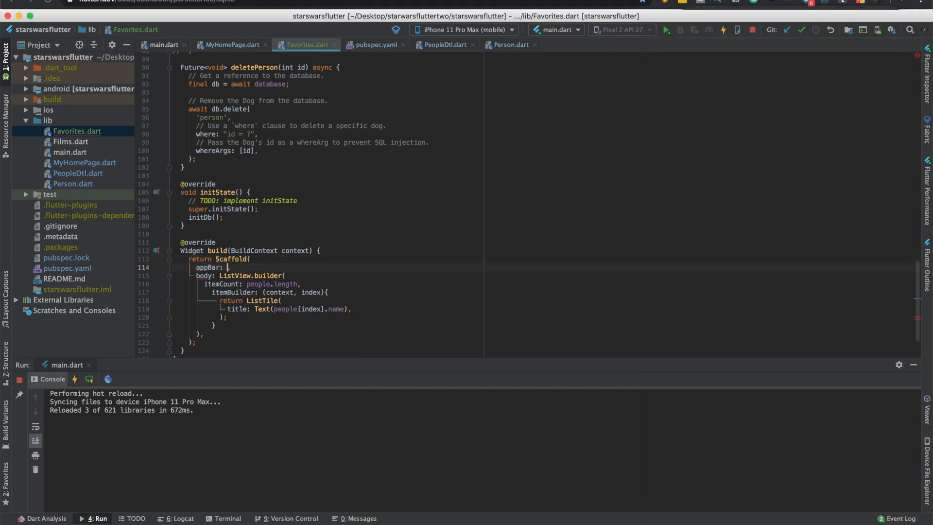
{"action": "type", "text": "AppBar,"}
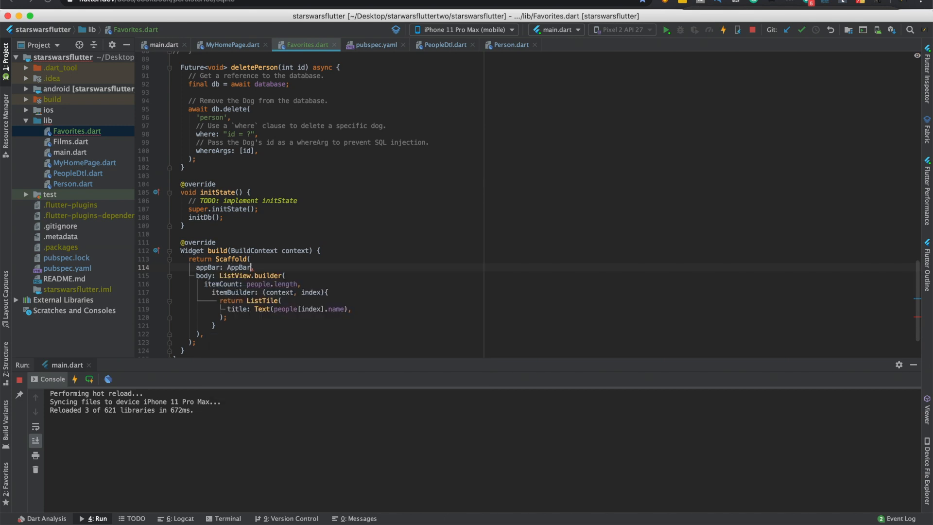
{"action": "type", "text": "t"}
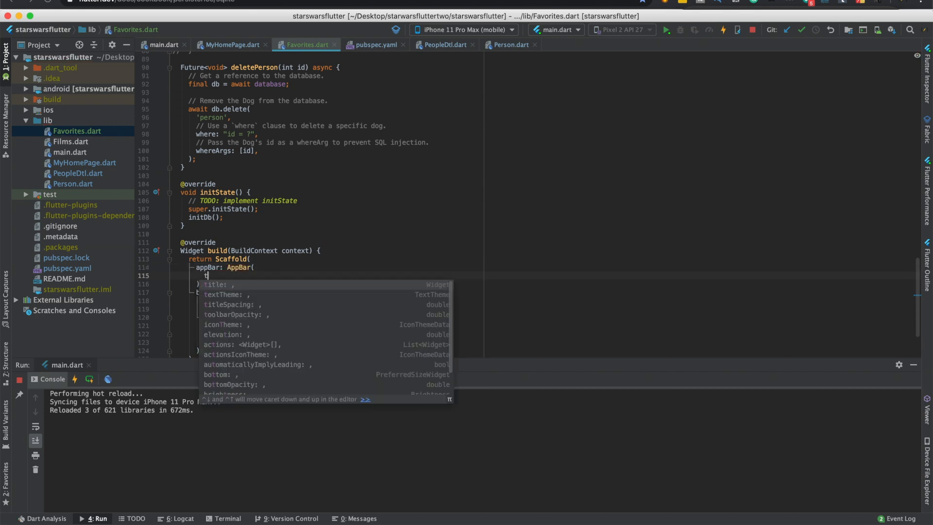
{"action": "left_click", "coordinate": [215, 284]}
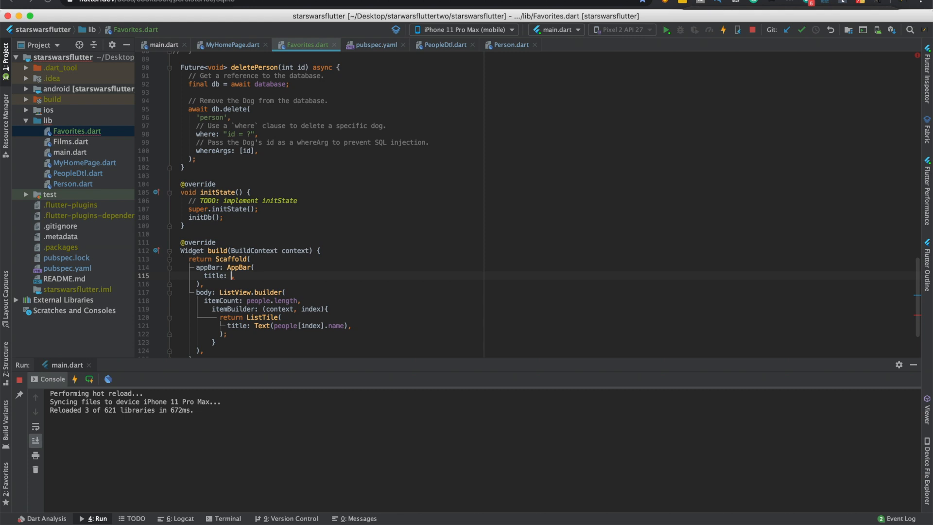
{"action": "mouse_move", "coordinate": [342, 42]}
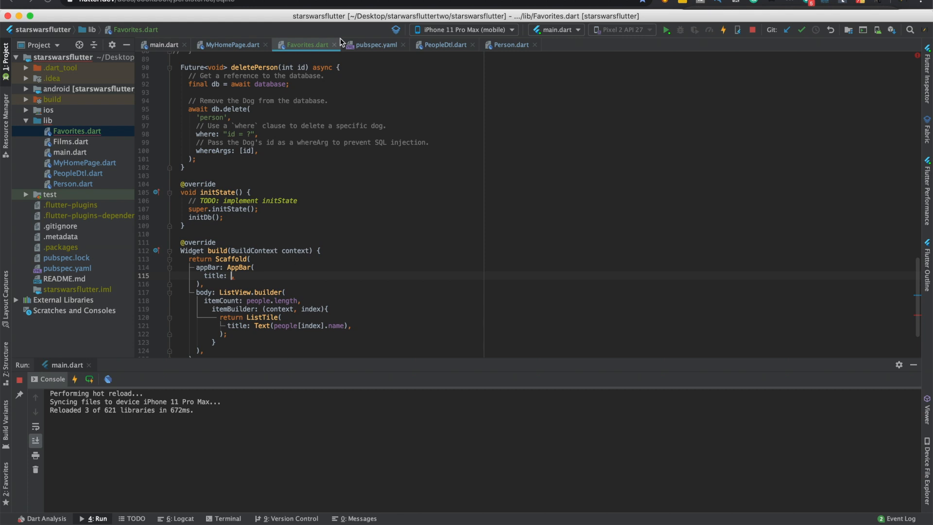
{"action": "mouse_move", "coordinate": [238, 52]}
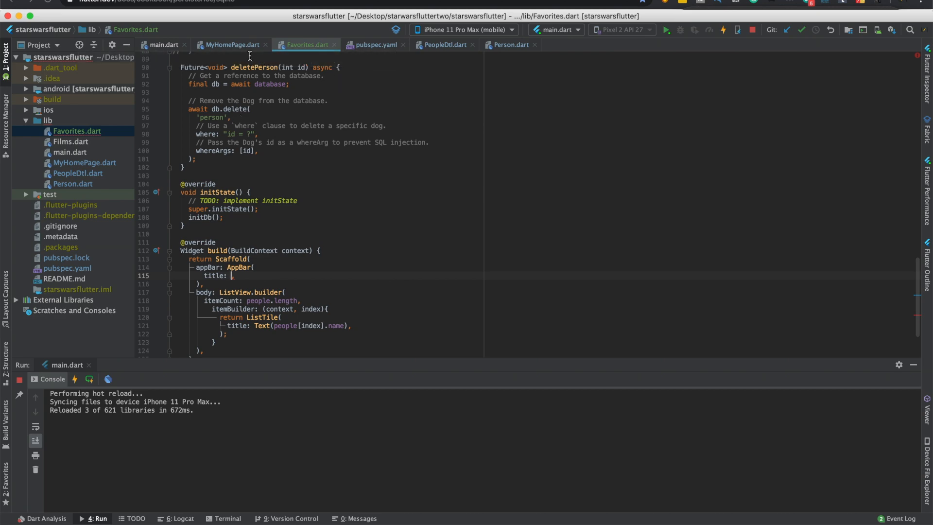
Step: Follow MyHomePage.dart's title pattern to set the Favorites app bar title to Text("Favorites"), then hot reload
{"action": "left_click", "coordinate": [233, 45]}
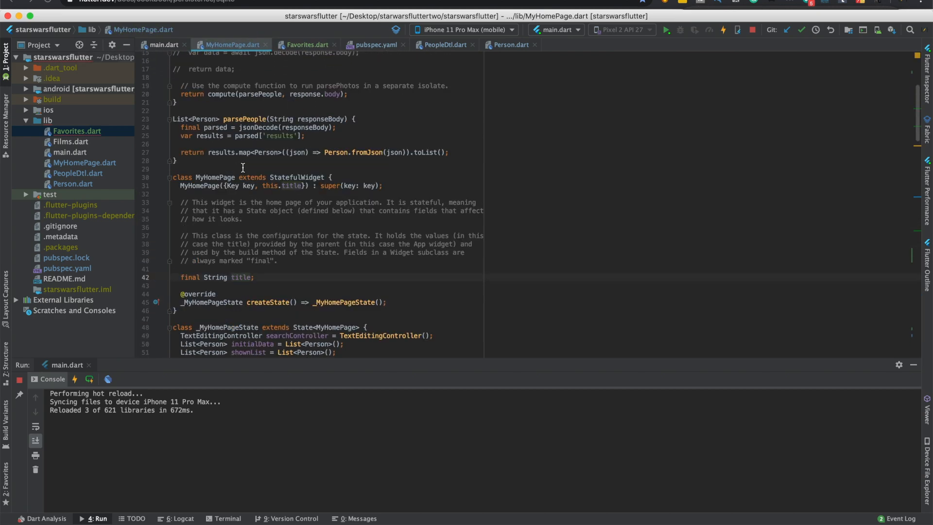
{"action": "scroll", "scroll_direction": "down", "scroll_amount": 3}
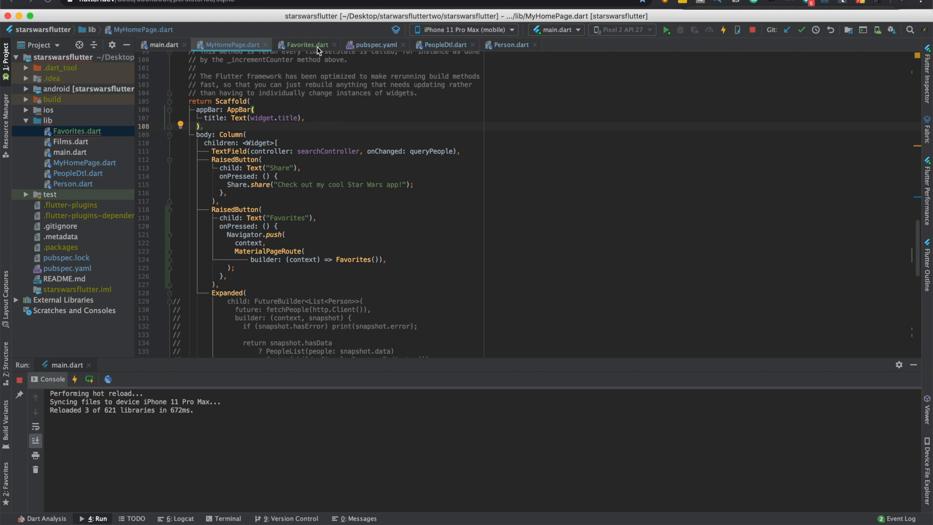
{"action": "mouse_move", "coordinate": [317, 51]}
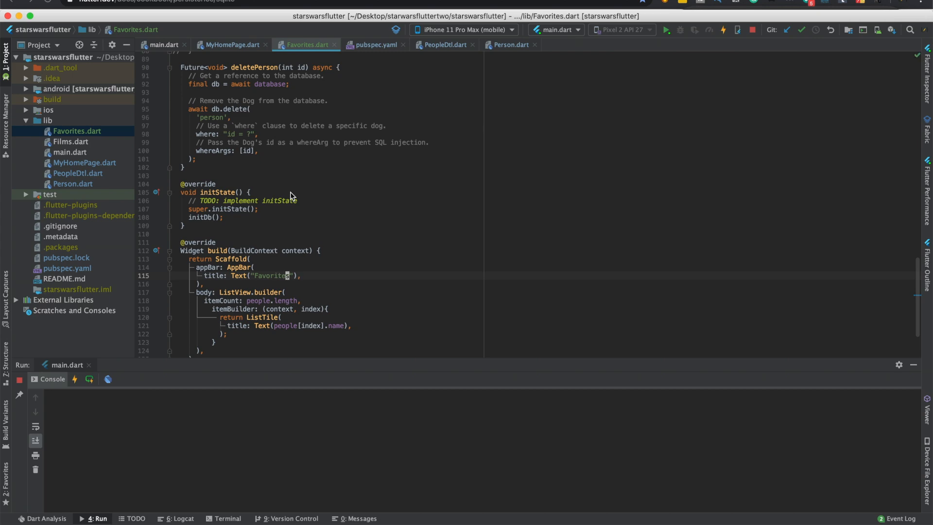
{"action": "left_click", "coordinate": [722, 30]}
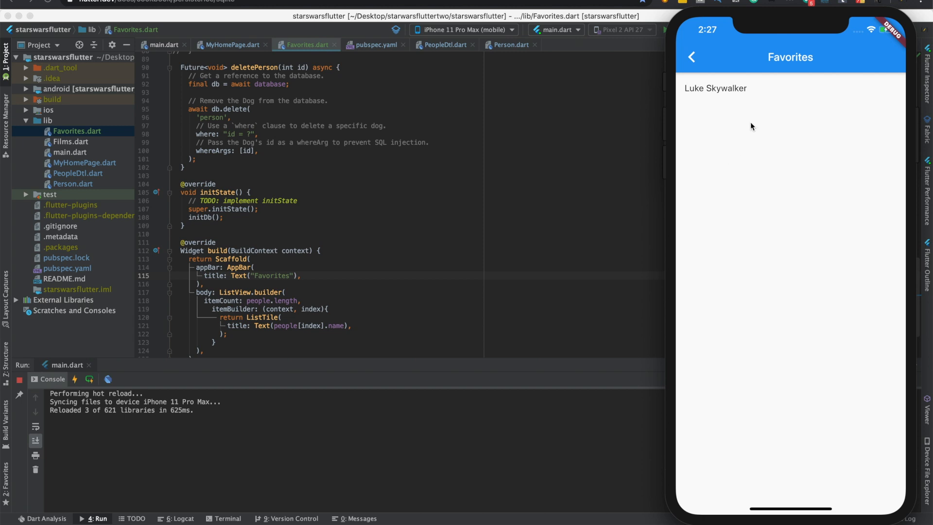
{"action": "mouse_move", "coordinate": [850, 111]}
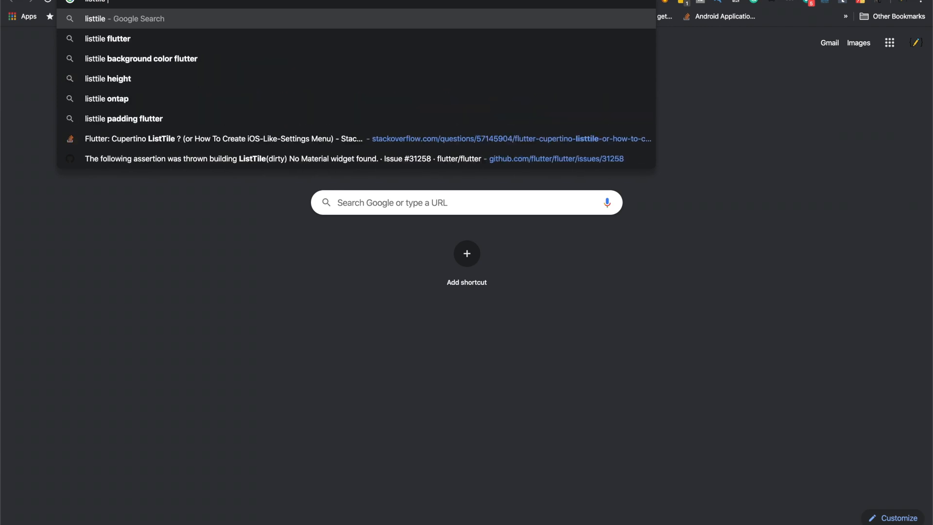
Step: Search 'listtile action flutter', open the ListTile class docs, and scroll to the sample code
{"action": "type", "text": "action flutter"}
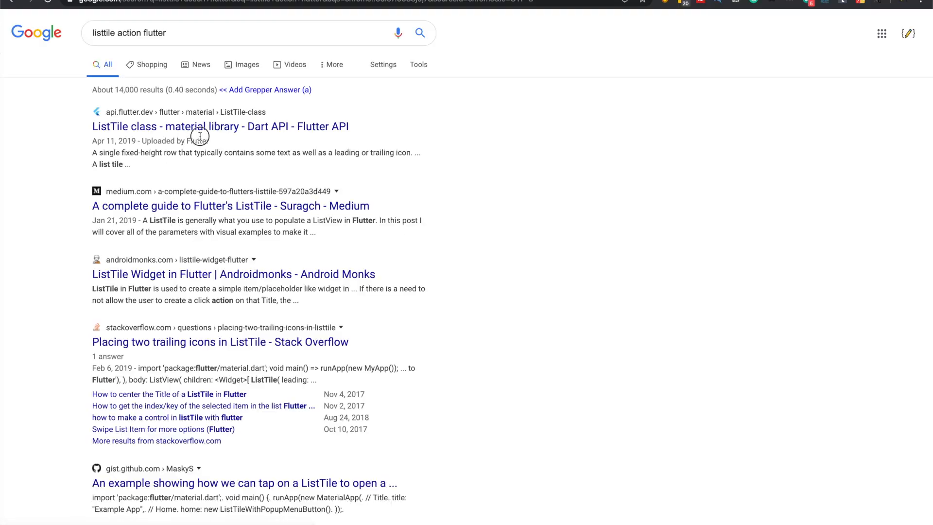
{"action": "left_click", "coordinate": [220, 127]}
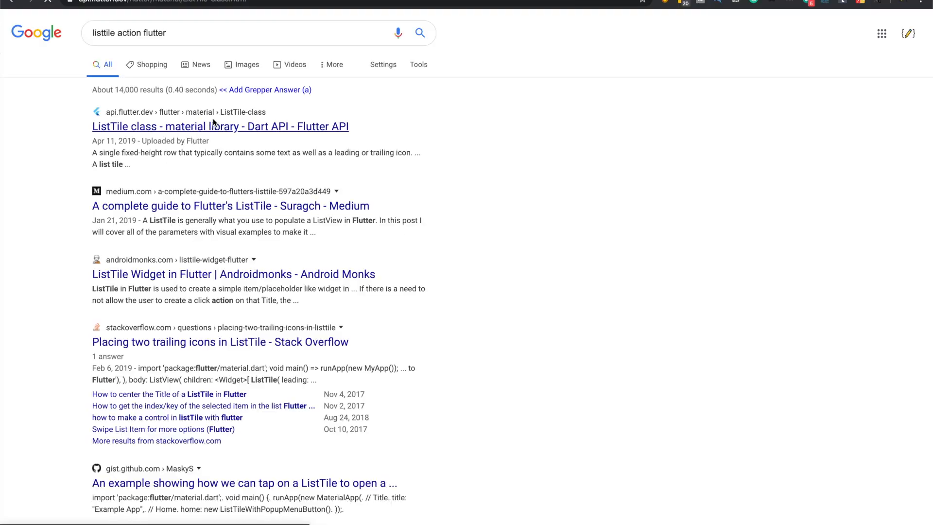
{"action": "left_click", "coordinate": [220, 127]}
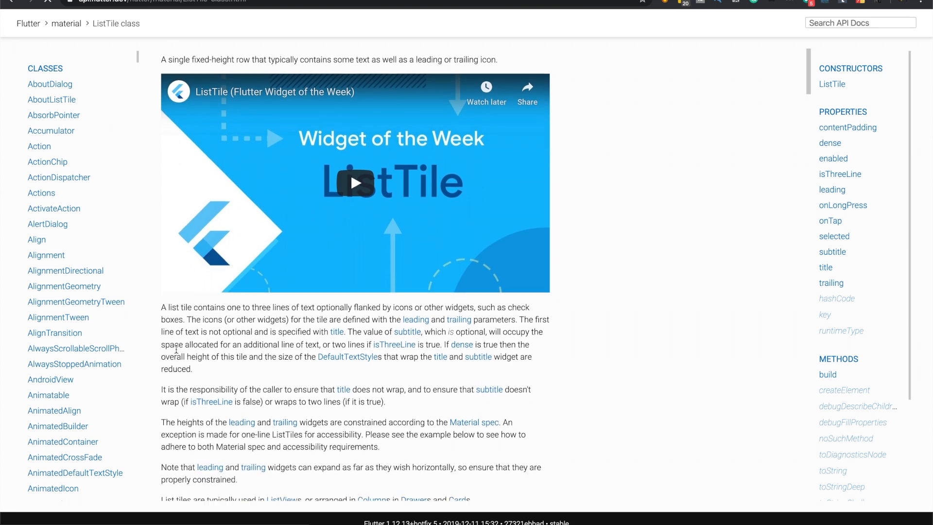
{"action": "scroll", "scroll_direction": "down", "scroll_amount": 3}
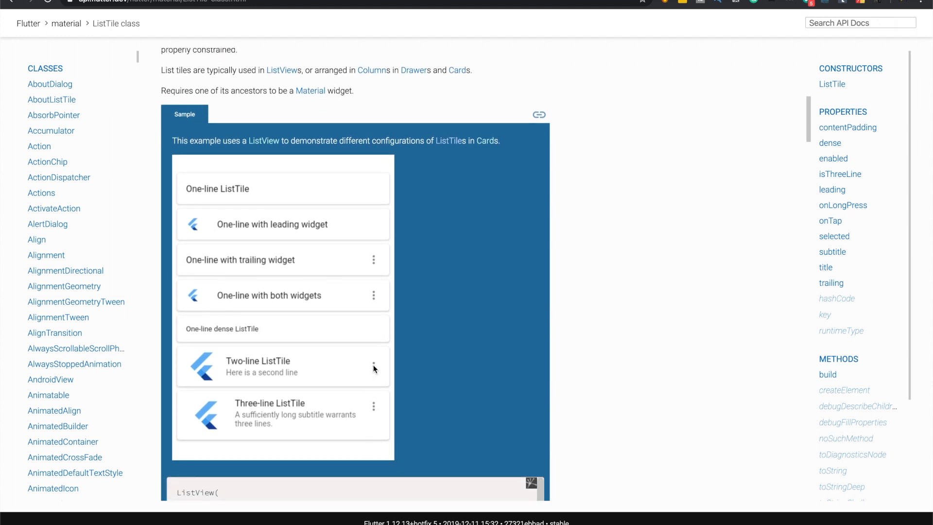
{"action": "scroll", "scroll_direction": "down", "scroll_amount": 3}
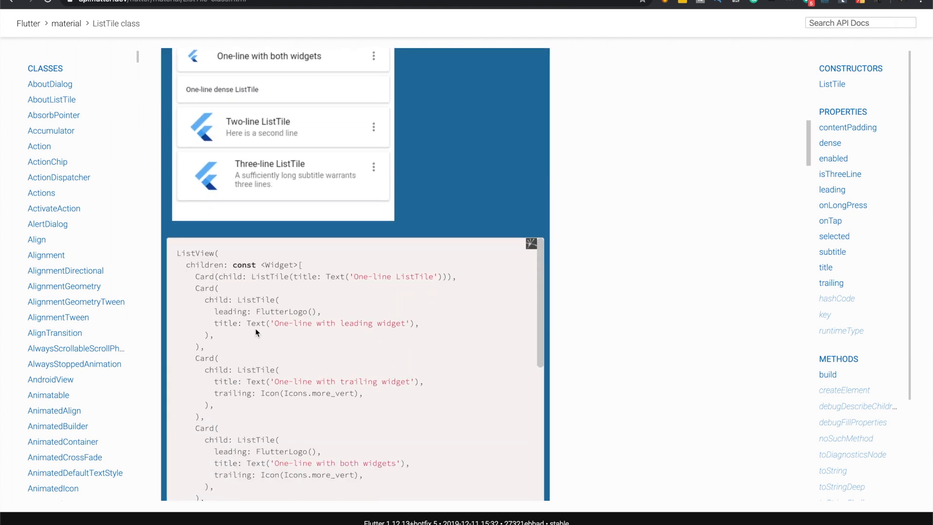
{"action": "mouse_move", "coordinate": [282, 323]}
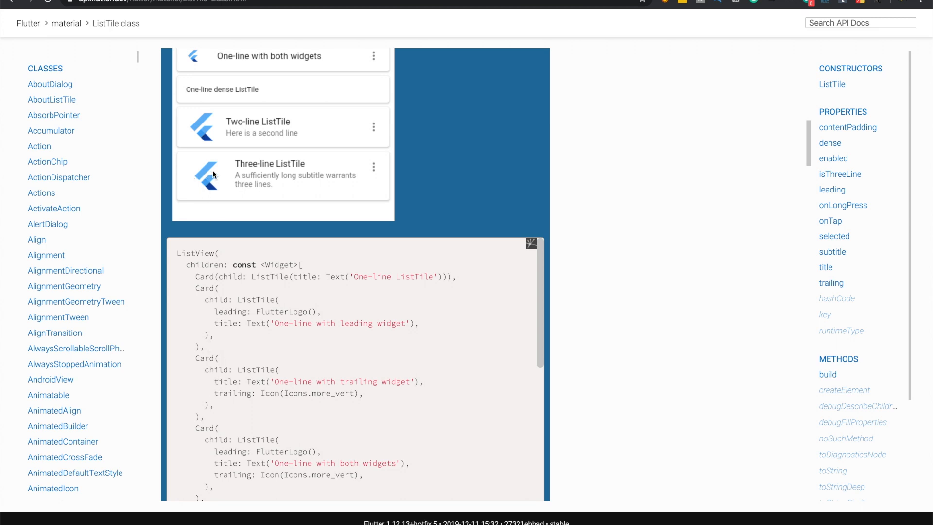
{"action": "mouse_move", "coordinate": [209, 238]}
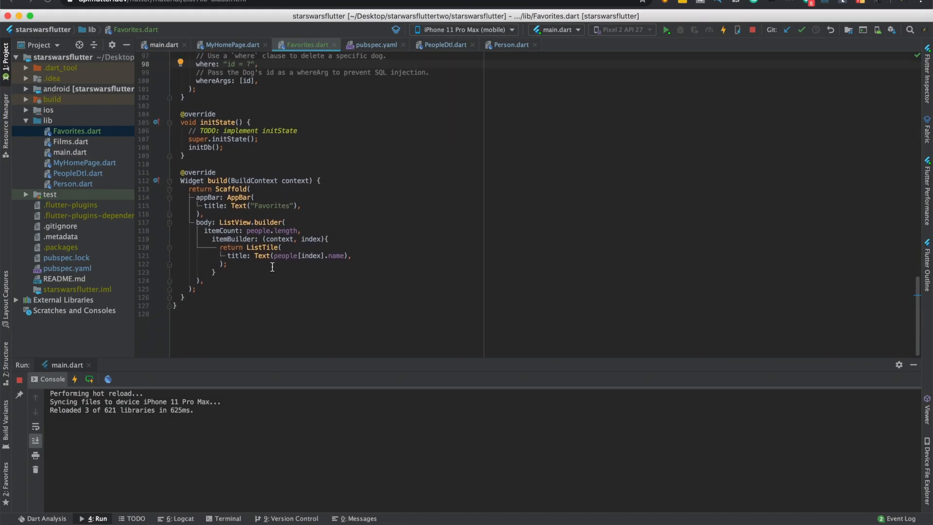
Step: Add a trailing red RaisedButton labelled 'Delete' with its own TextStyle to each ListTile
{"action": "type", "text": "trailing: (),"}
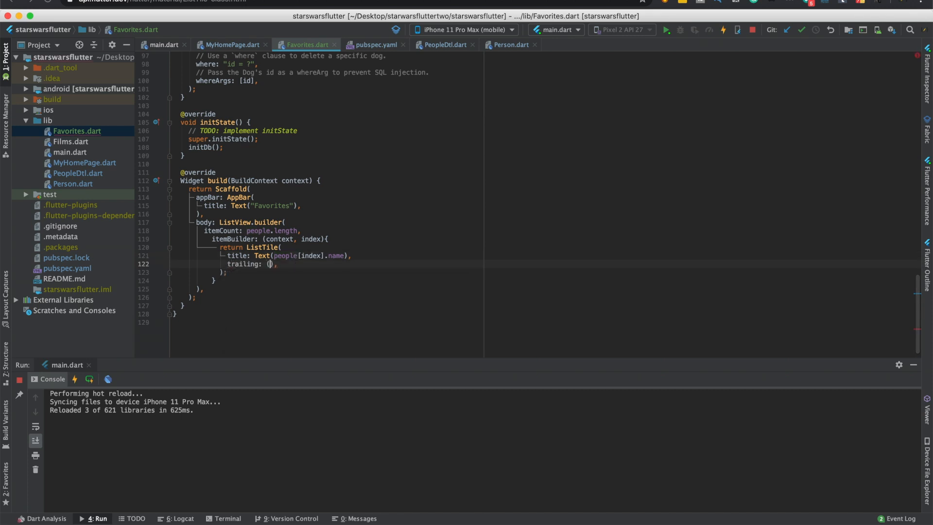
{"action": "type", "text": "RaisedButton"}
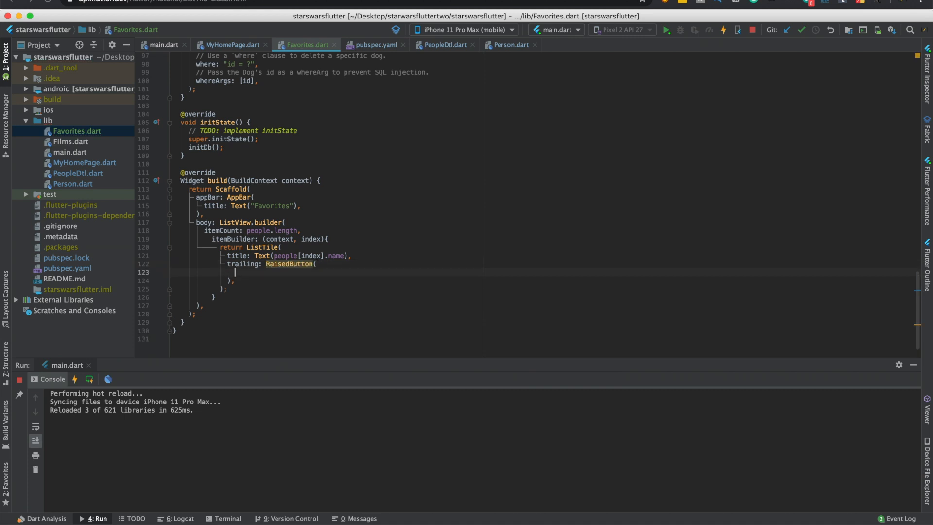
{"action": "type", "text": "child: Text(''),"}
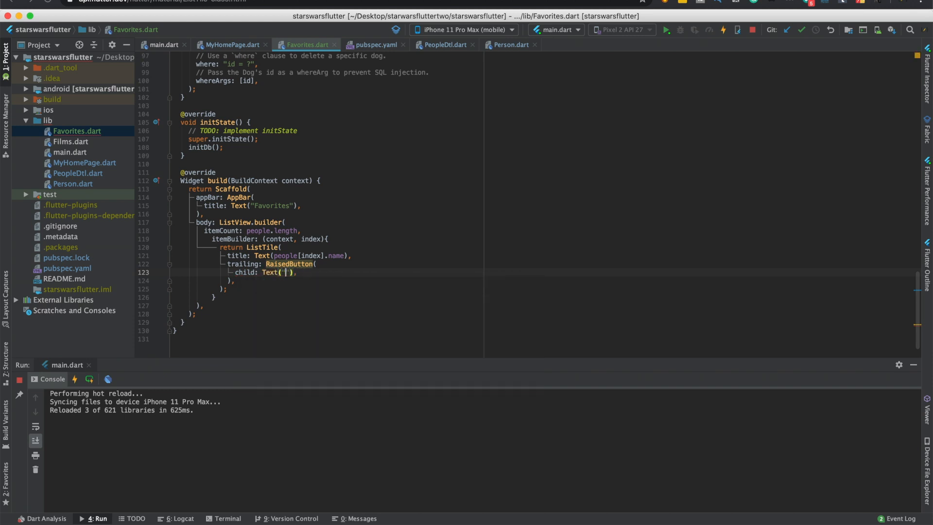
{"action": "type", "text": "Delete"}
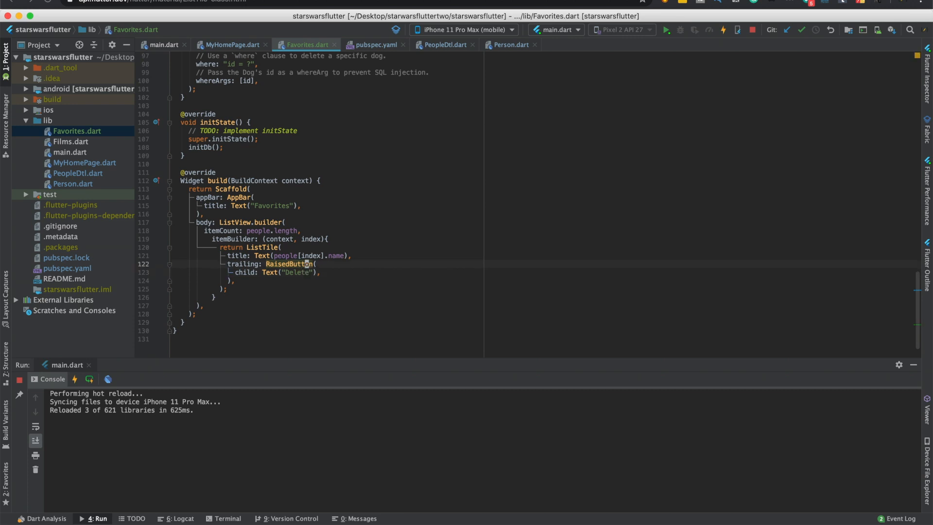
{"action": "type", "text": "color: ,"}
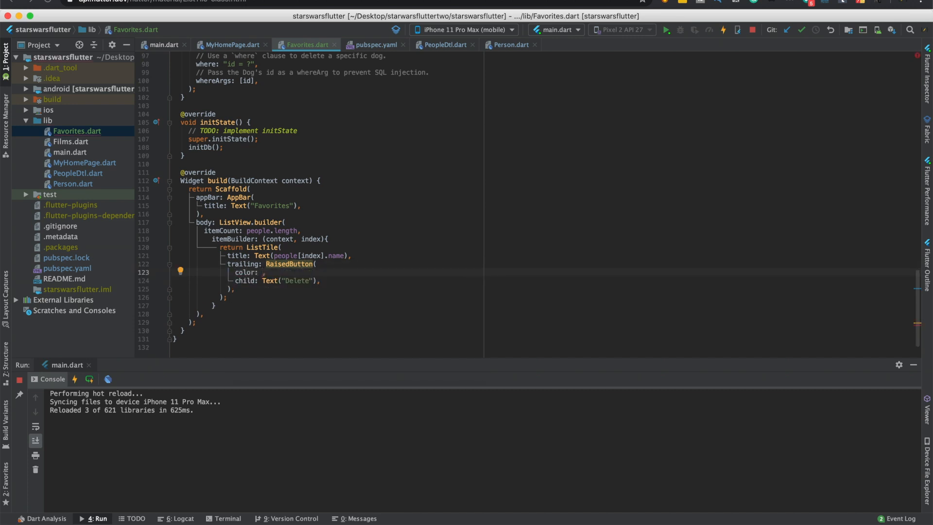
{"action": "type", "text": "Colors.red"}
{"action": "left_click", "coordinate": [278, 280]}
{"action": "type", "text": ", style: "}
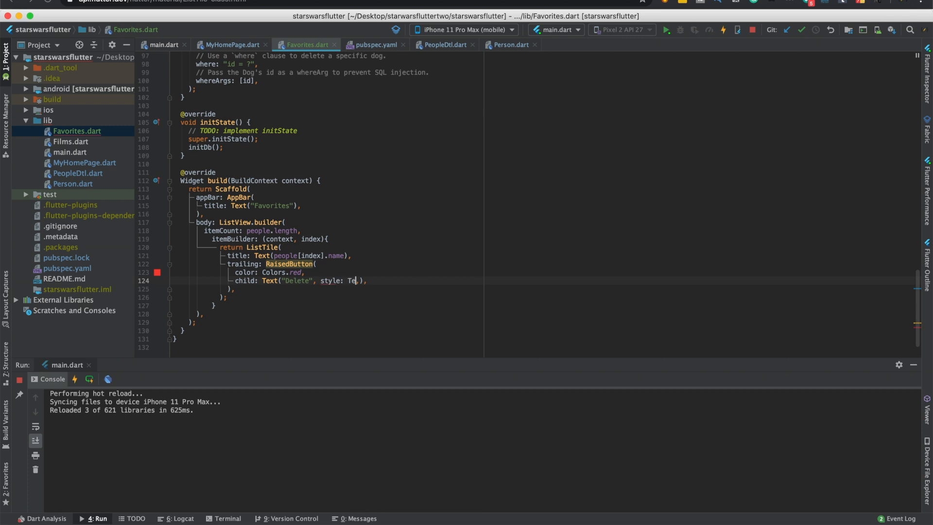
{"action": "type", "text": "TextStyle"}
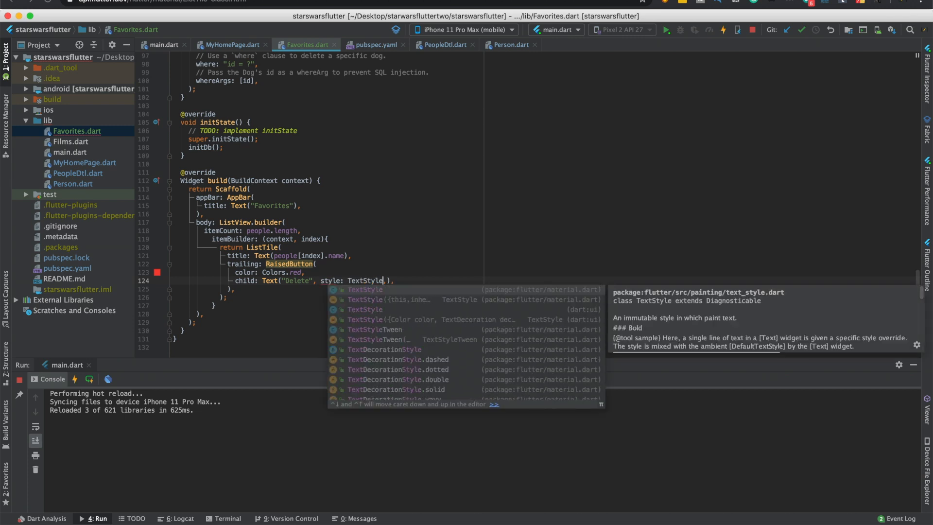
{"action": "type", "text": "(color: Colors.white"}
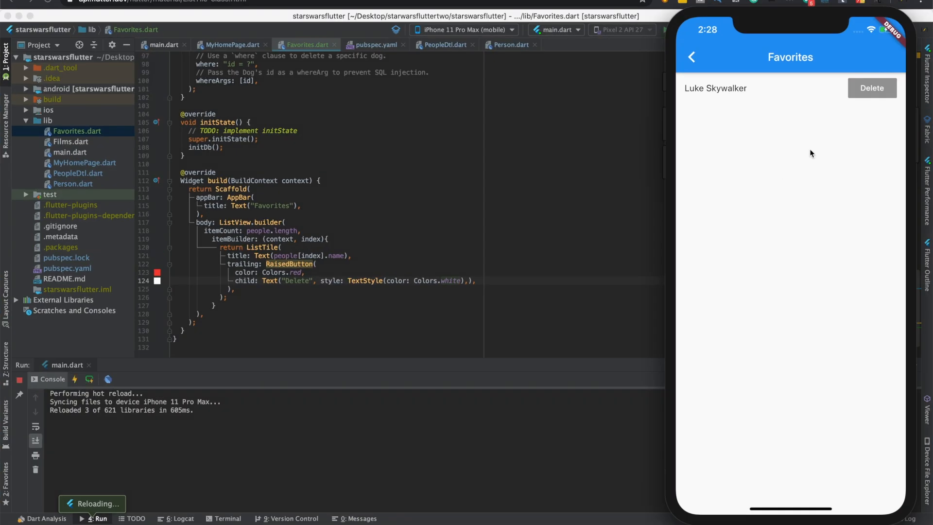
{"action": "mouse_move", "coordinate": [422, 289]}
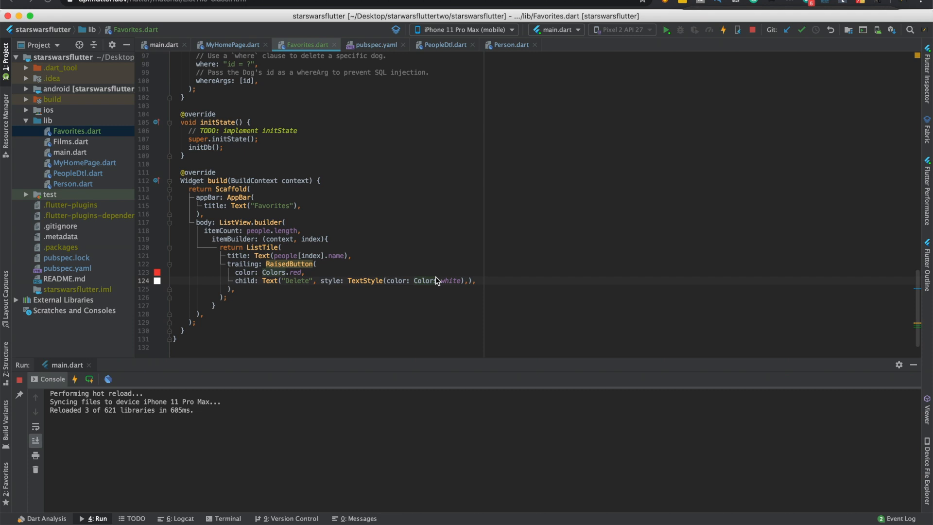
Step: Set the Delete button's onPressed to call deletePerson(person.id)
{"action": "type", "text": "onPressed: (),"}
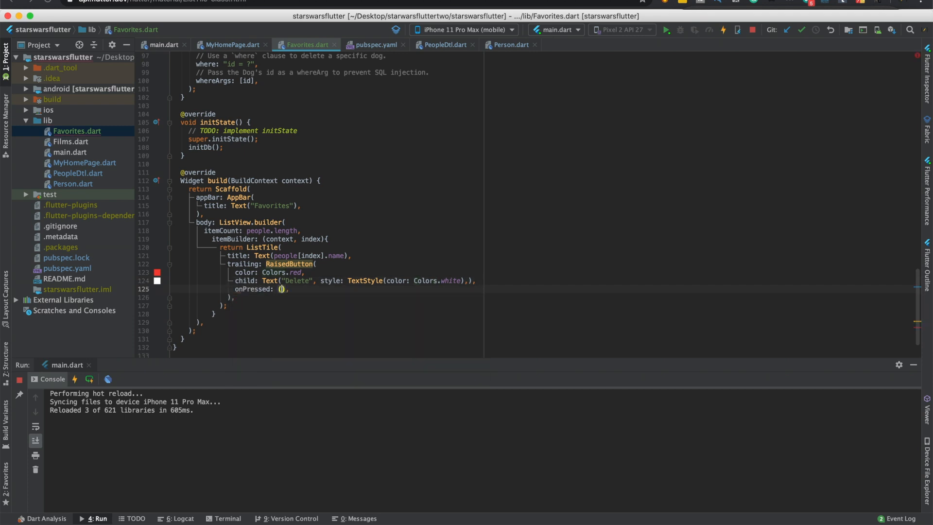
{"action": "type", "text": "{"}
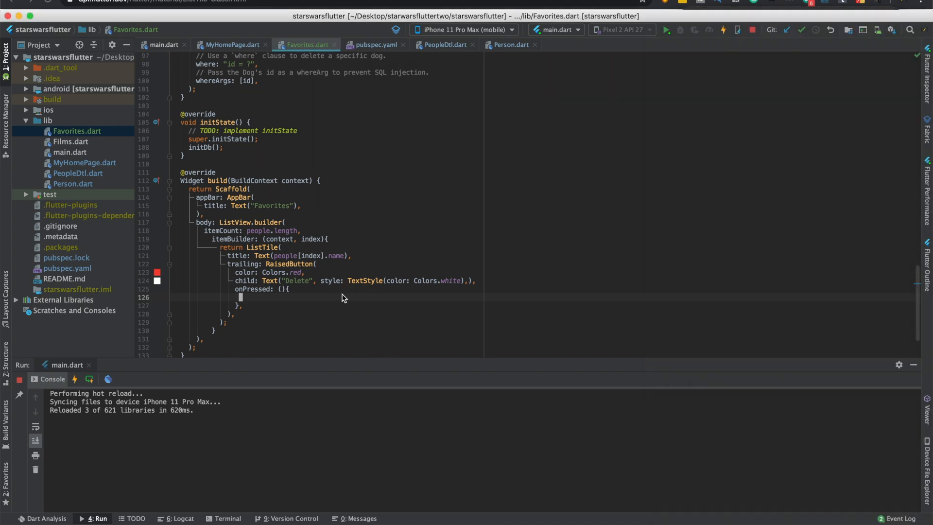
{"action": "type", "text": "de"}
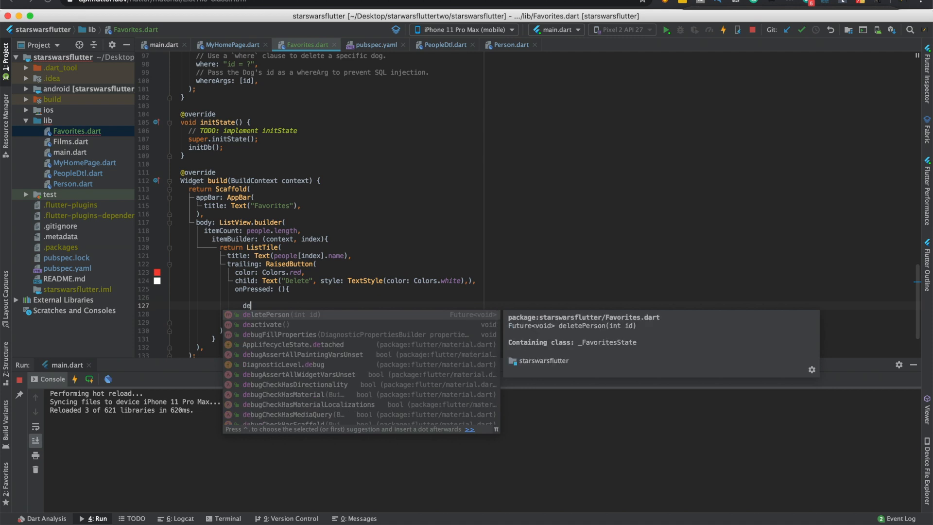
{"action": "left_click", "coordinate": [268, 314]}
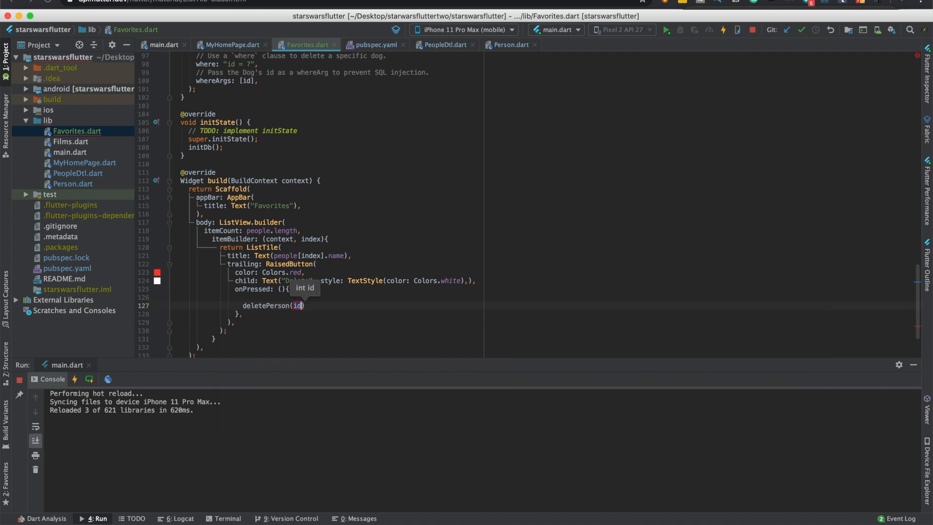
{"action": "type", "text": "person."}
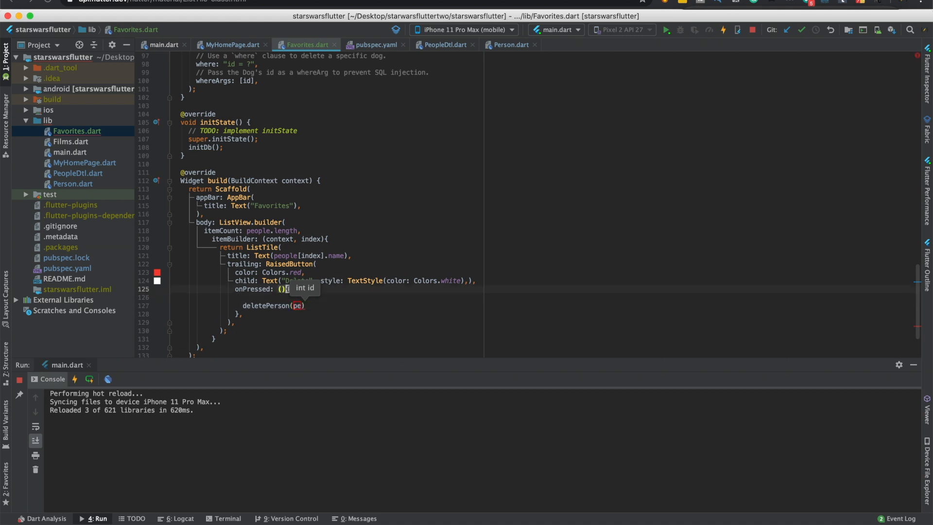
Step: Declare var person = people[index] and use person.name for the tile title
{"action": "type", "text": "var"}
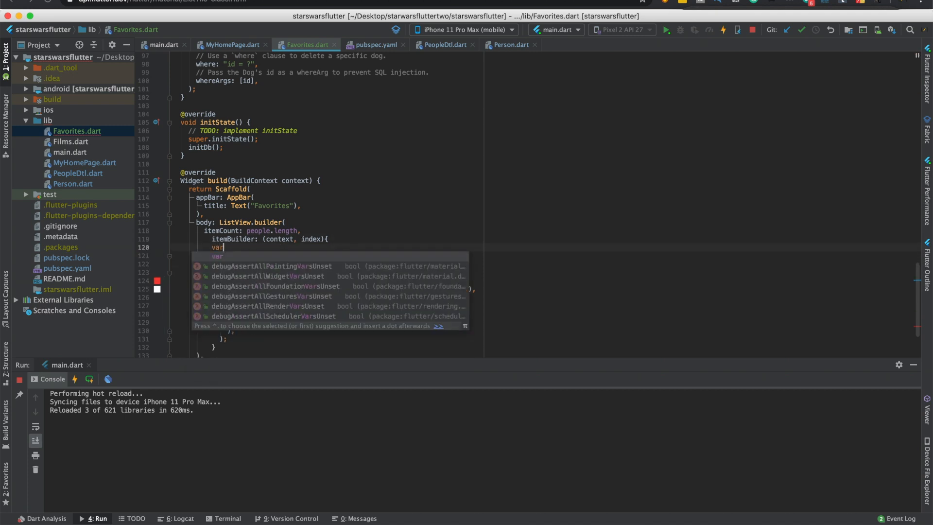
{"action": "type", "text": "person"}
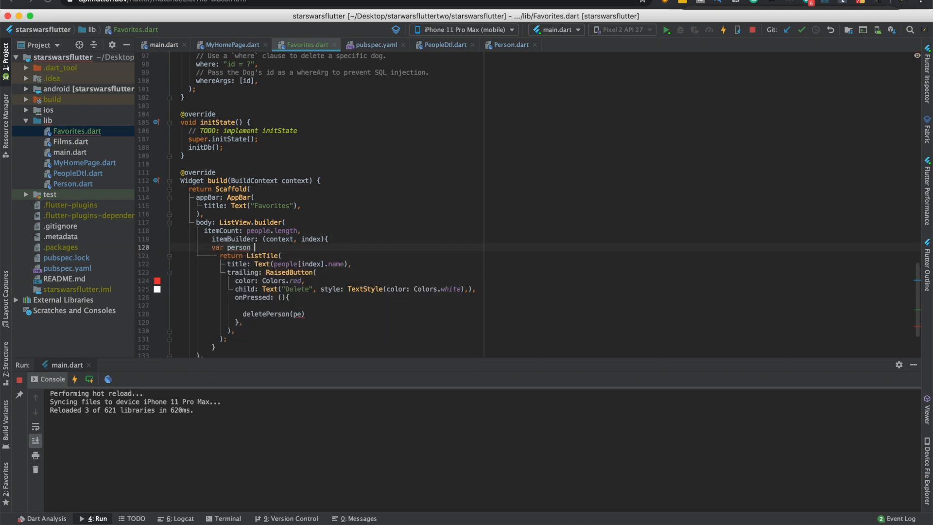
{"action": "type", "text": "= people"}
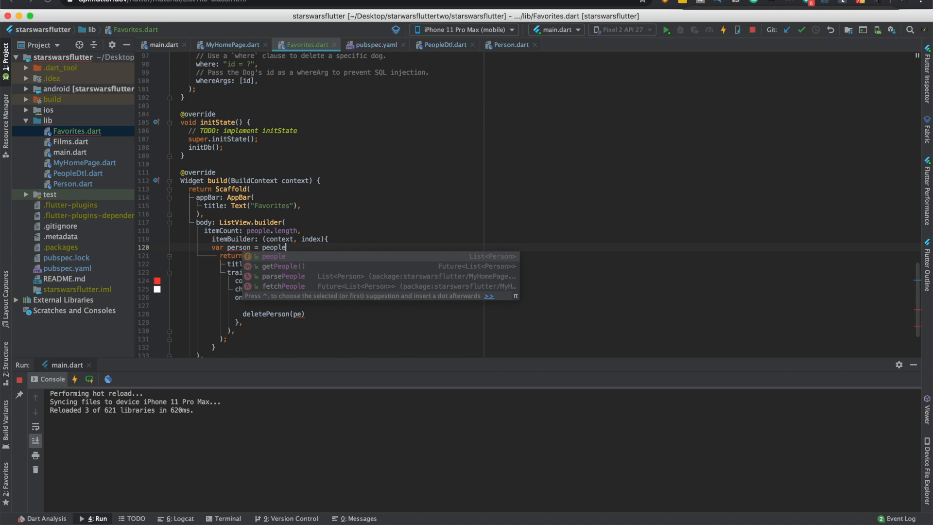
{"action": "type", "text": "[index];"}
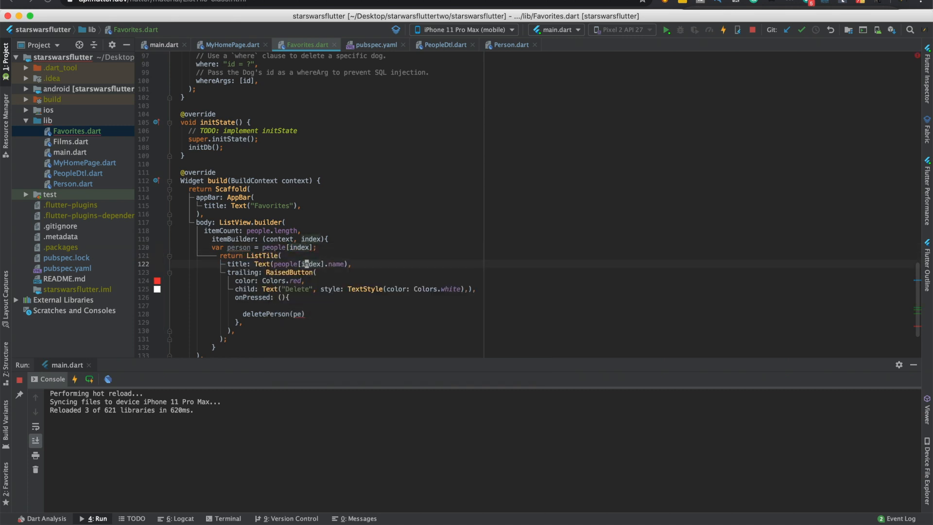
{"action": "double_click", "coordinate": [284, 263]}
{"action": "type", "text": "rson.id"}
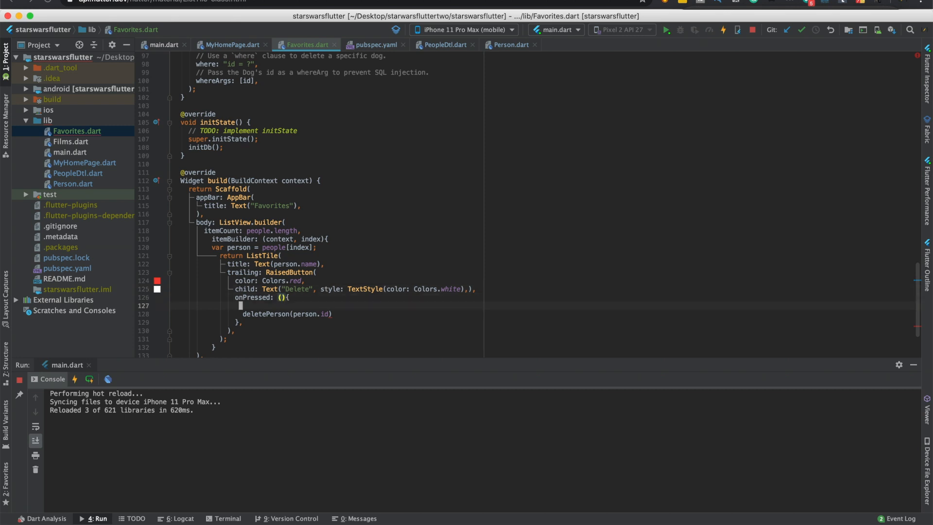
Step: Chain .then((value) { setState(() { ... }); }) onto the deletePerson(person.id) call
{"action": "type", "text": ";"}
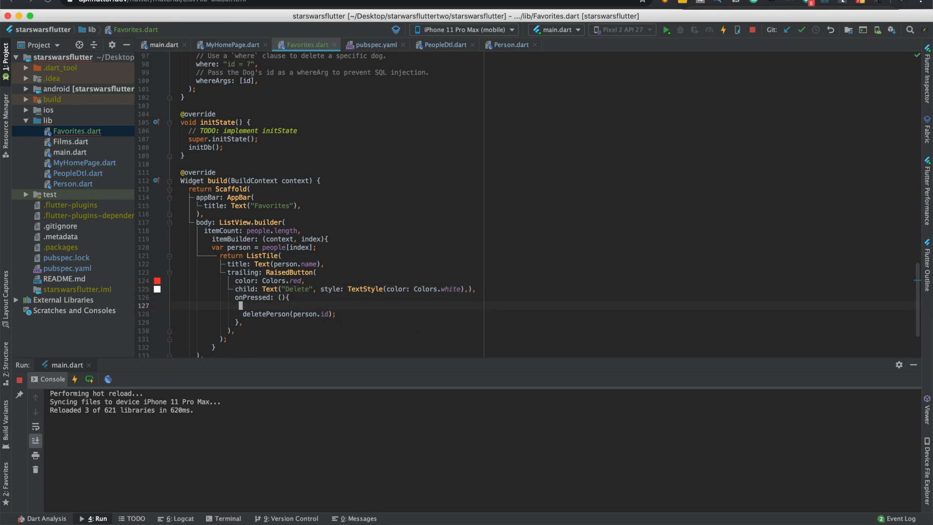
{"action": "type", "text": ".then"}
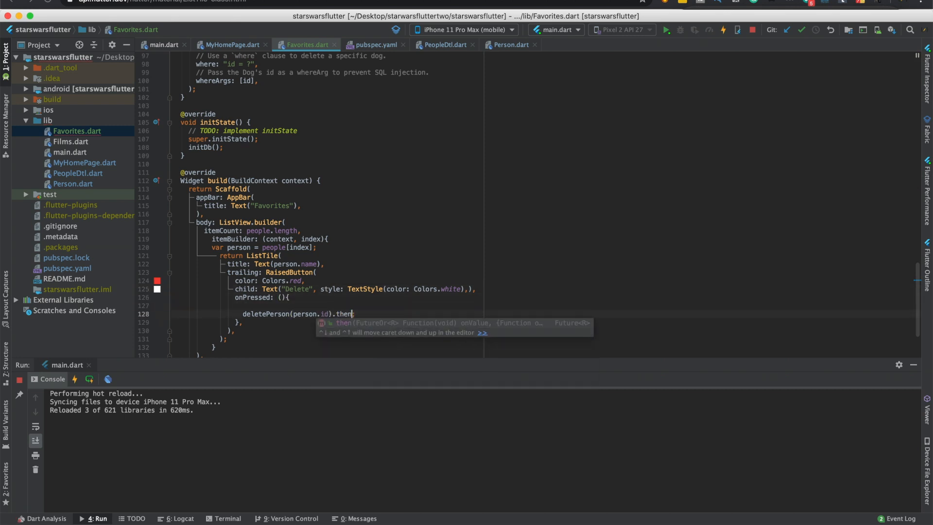
{"action": "type", "text": "()"}
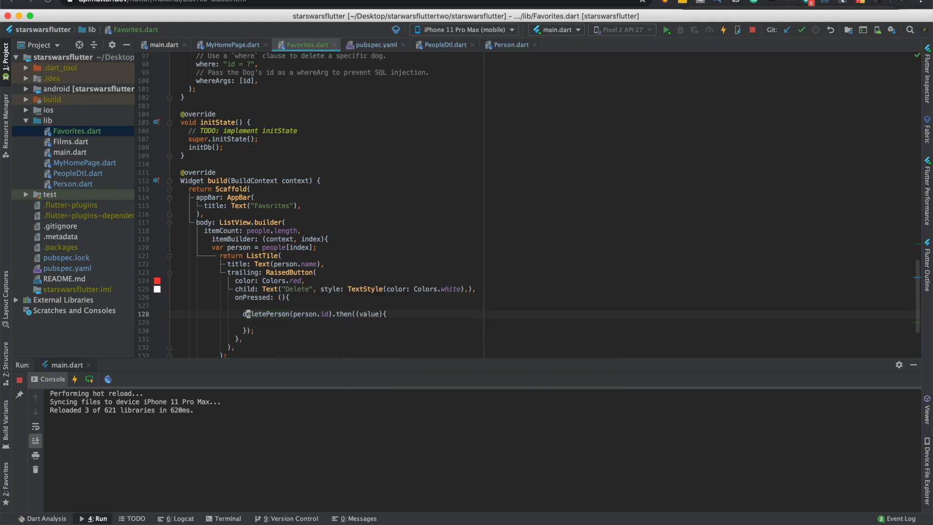
{"action": "type", "text": "set"}
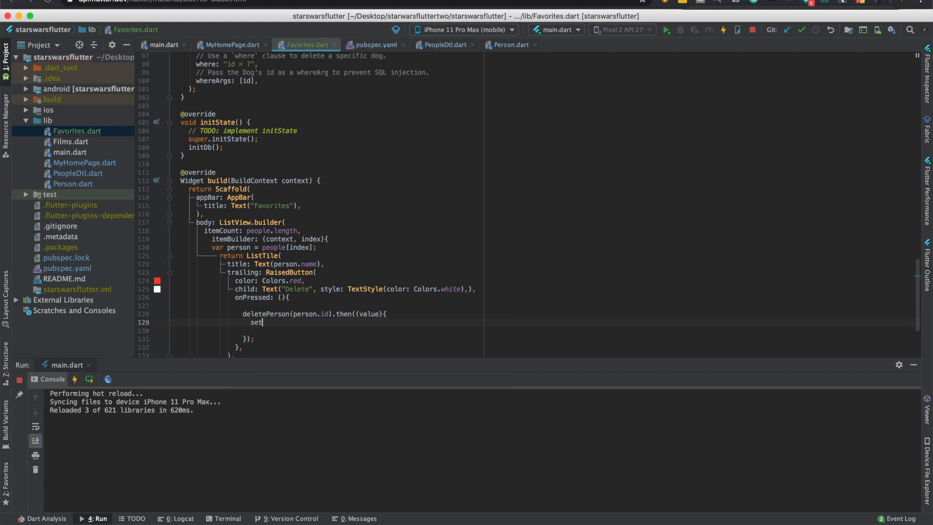
{"action": "type", "text": "State(() {"}
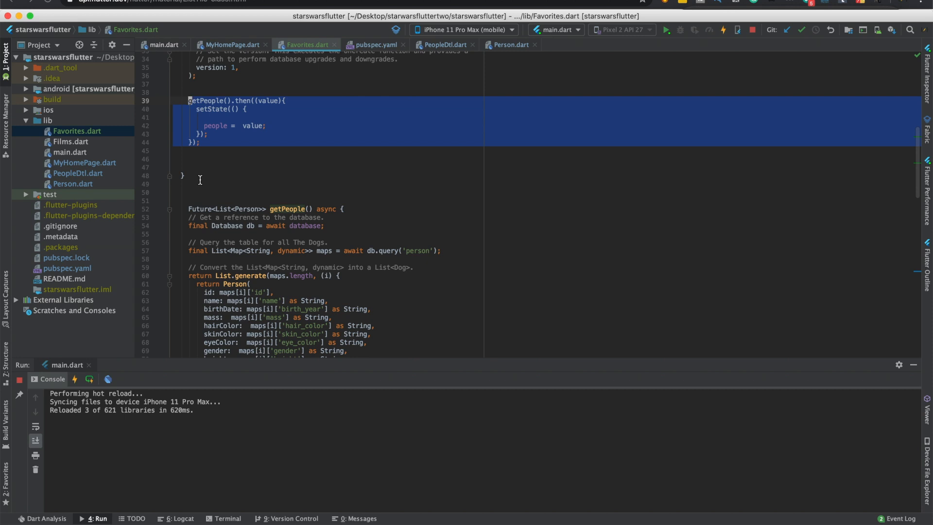
Step: Finish the Delete callback with getPeople() and setState updating people, then hot restart
{"action": "scroll", "scroll_direction": "down", "scroll_amount": 3}
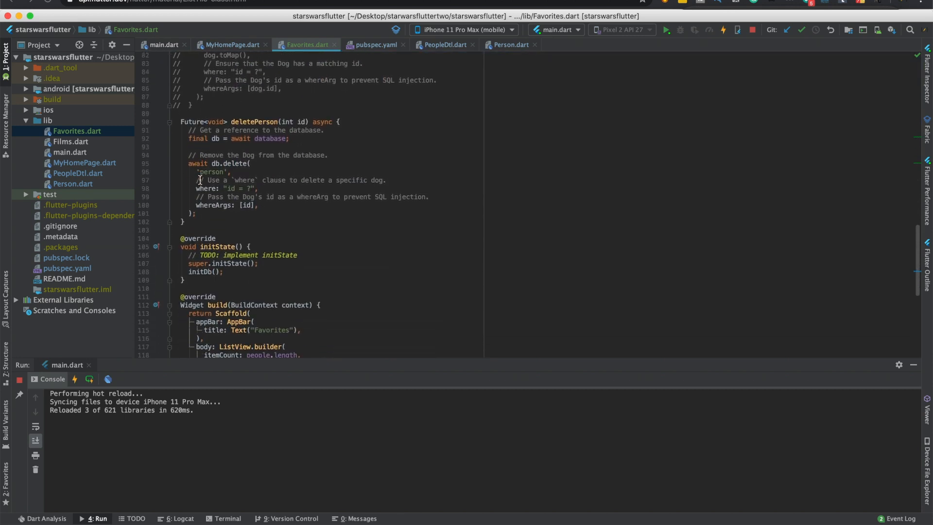
{"action": "scroll", "scroll_direction": "down", "scroll_amount": 3}
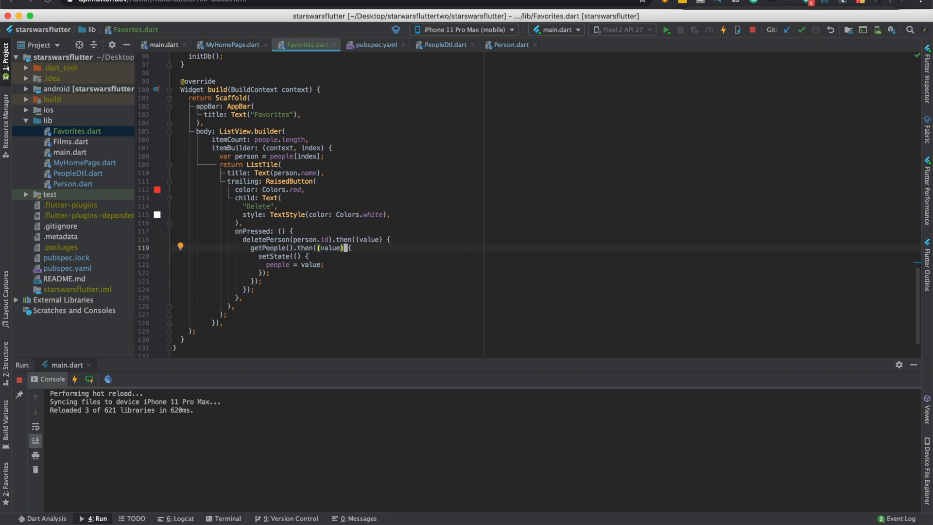
{"action": "left_click", "coordinate": [666, 30]}
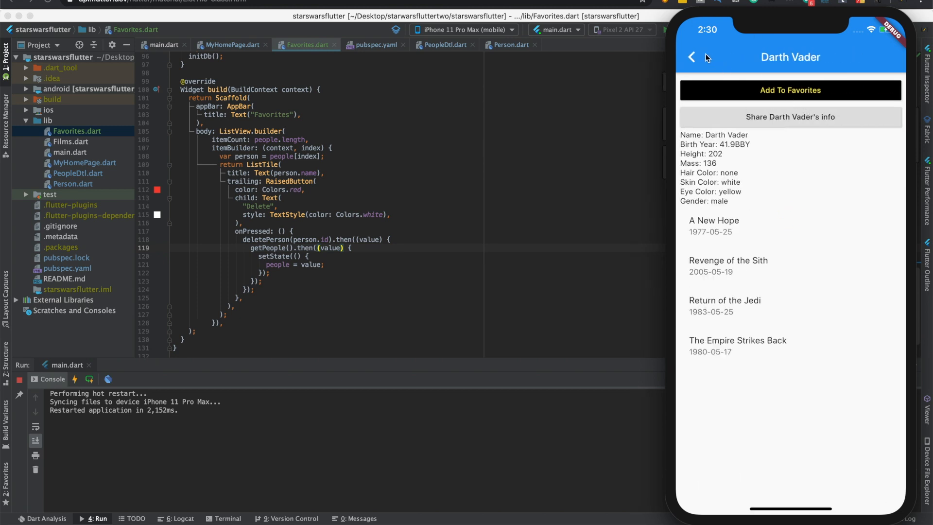
Step: Delete Luke Skywalker from Favorites and reopen the list to confirm only Darth Vader remains
{"action": "left_click", "coordinate": [691, 58]}
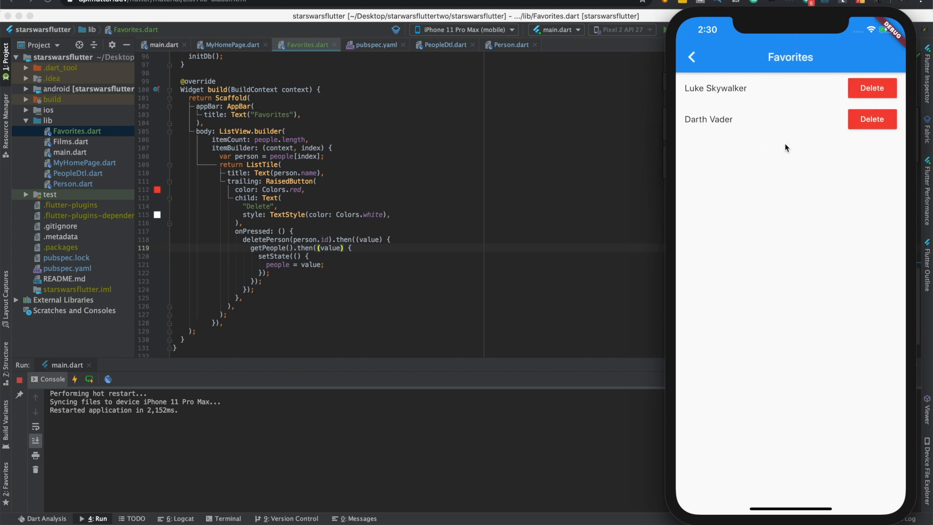
{"action": "left_click", "coordinate": [872, 88]}
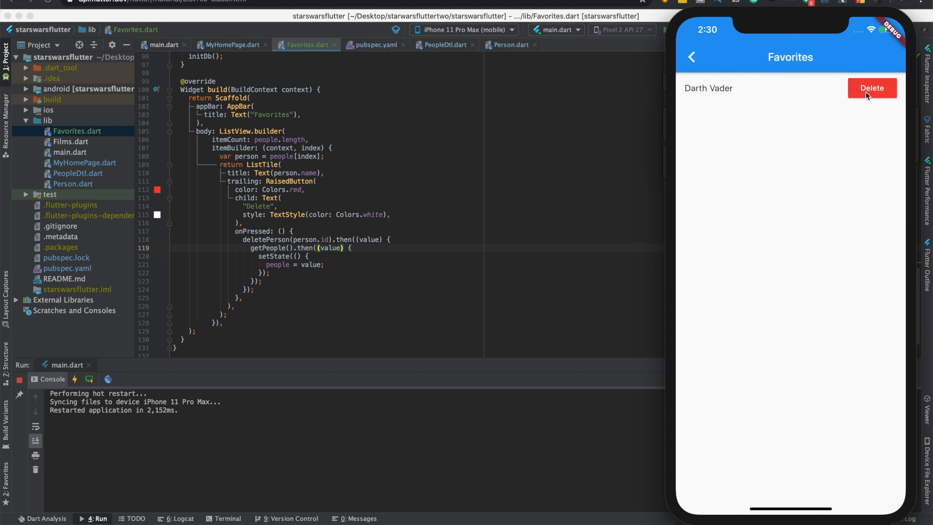
{"action": "mouse_move", "coordinate": [794, 116]}
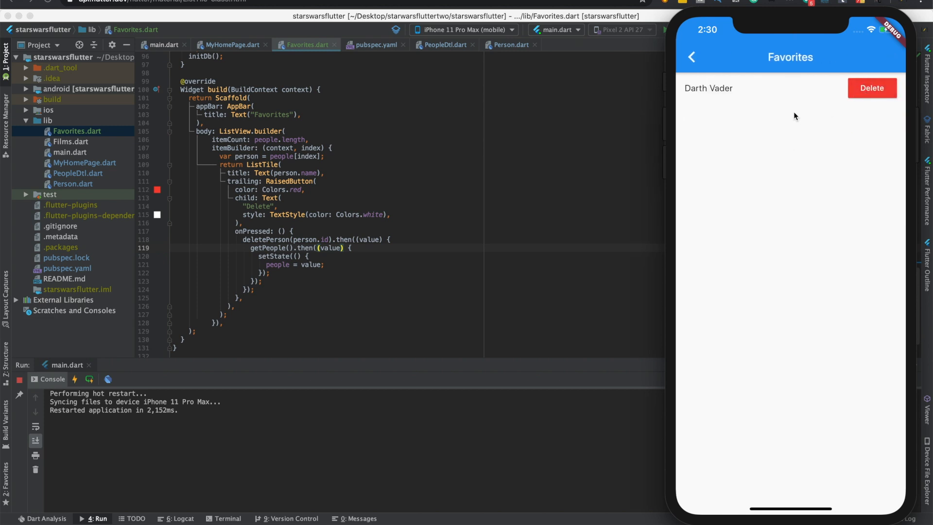
{"action": "left_click", "coordinate": [692, 57]}
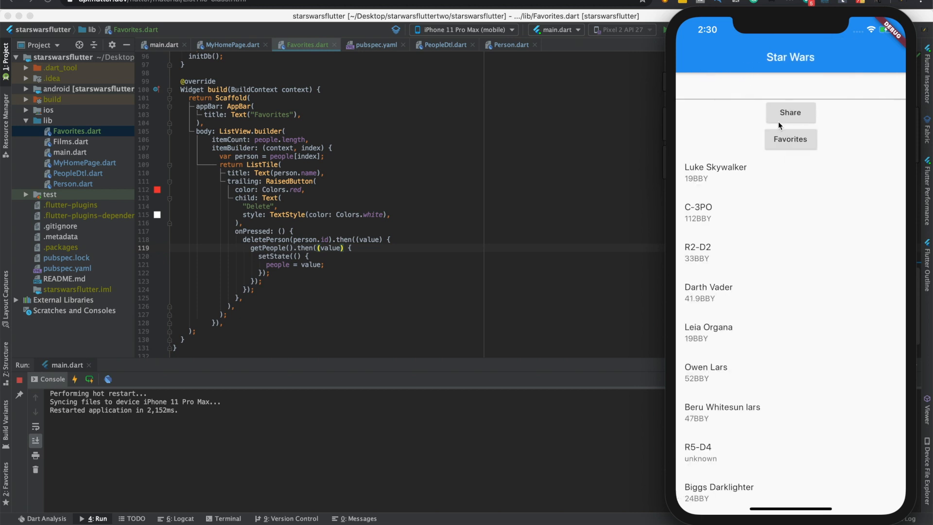
{"action": "left_click", "coordinate": [789, 139]}
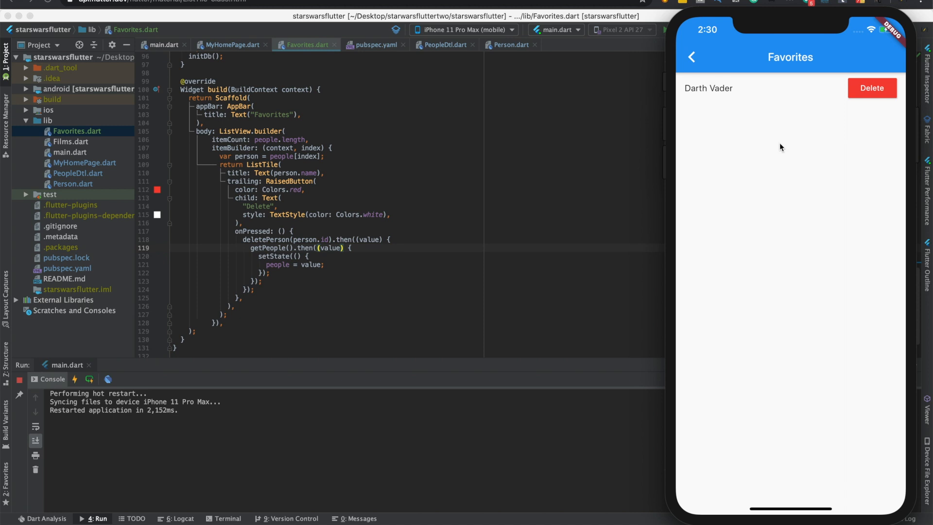
{"action": "mouse_move", "coordinate": [432, 135]}
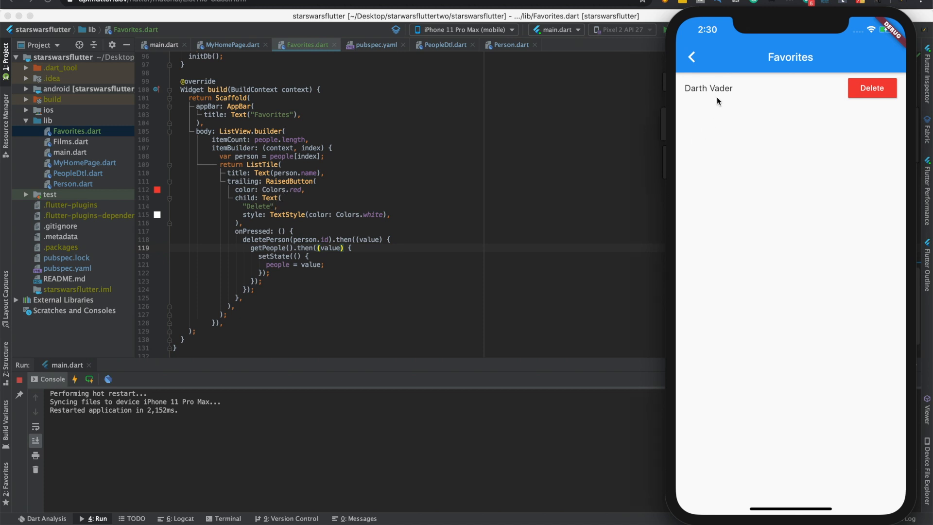
{"action": "mouse_move", "coordinate": [222, 188]}
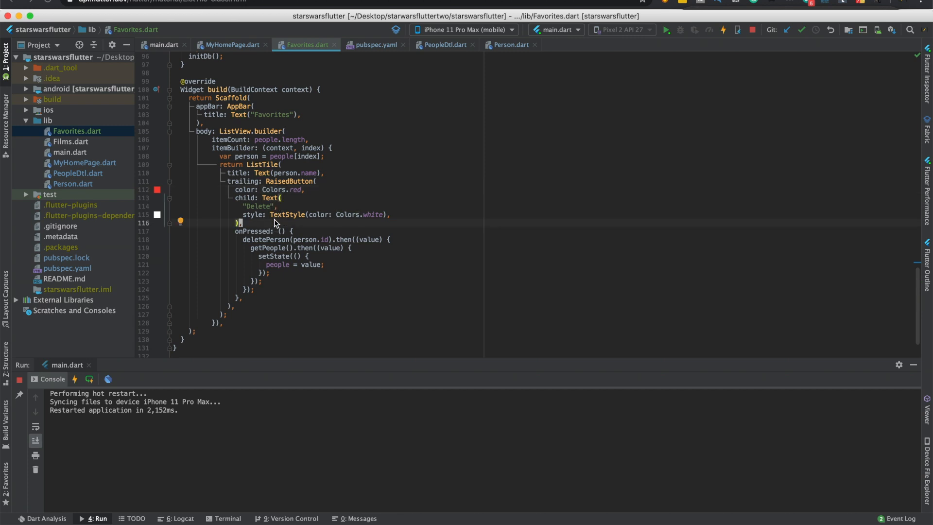
{"action": "mouse_move", "coordinate": [273, 229]}
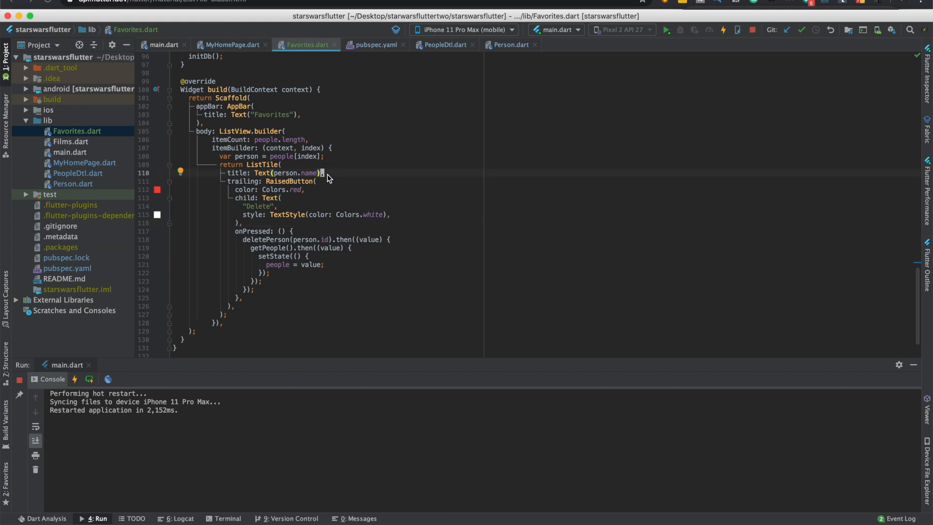
Step: Give the Favorites ListTile an onTap that pushes PeopleDtl, copied from MyHomePage.dart
{"action": "type", "text": "onTap: ("}
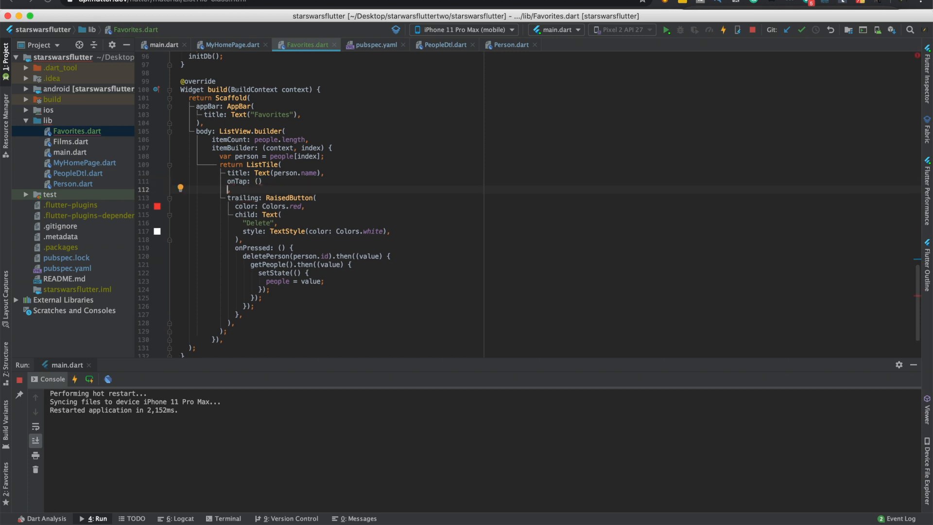
{"action": "type", "text": "{"}
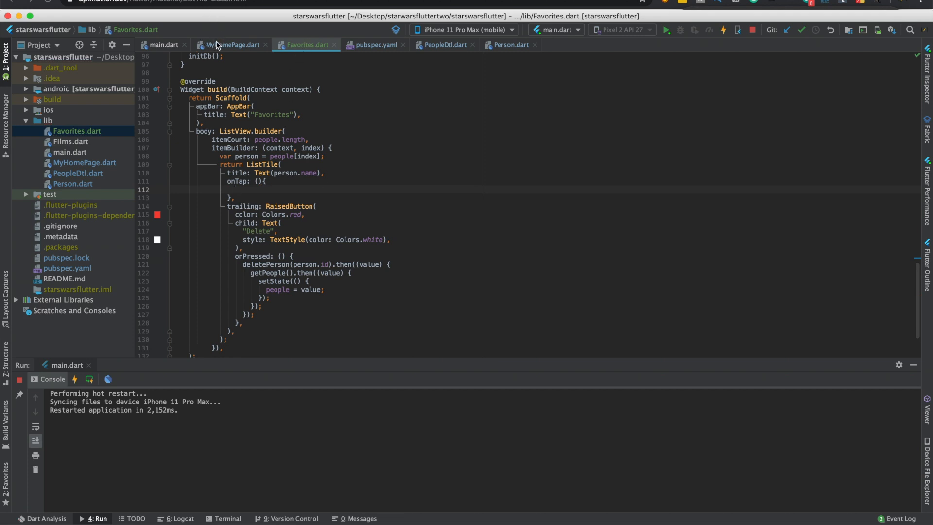
{"action": "left_click", "coordinate": [233, 45]}
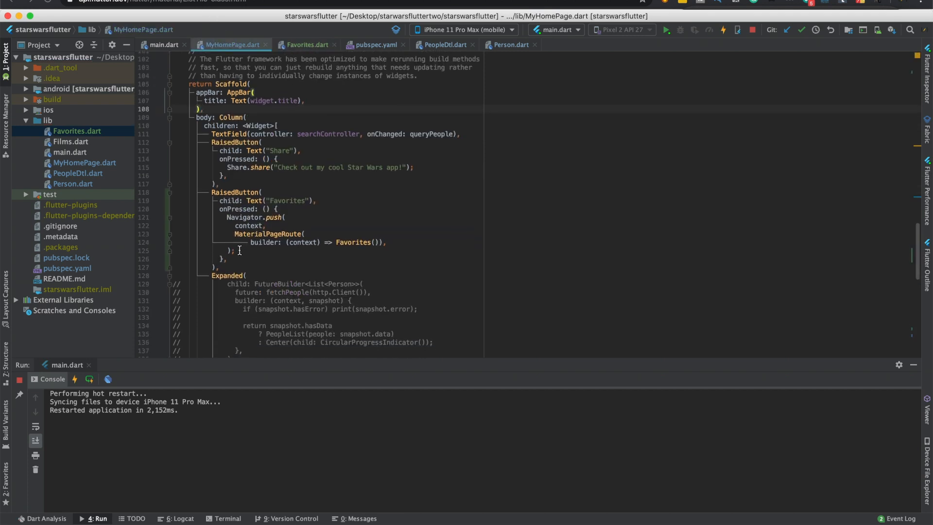
{"action": "scroll", "scroll_direction": "down", "scroll_amount": 3}
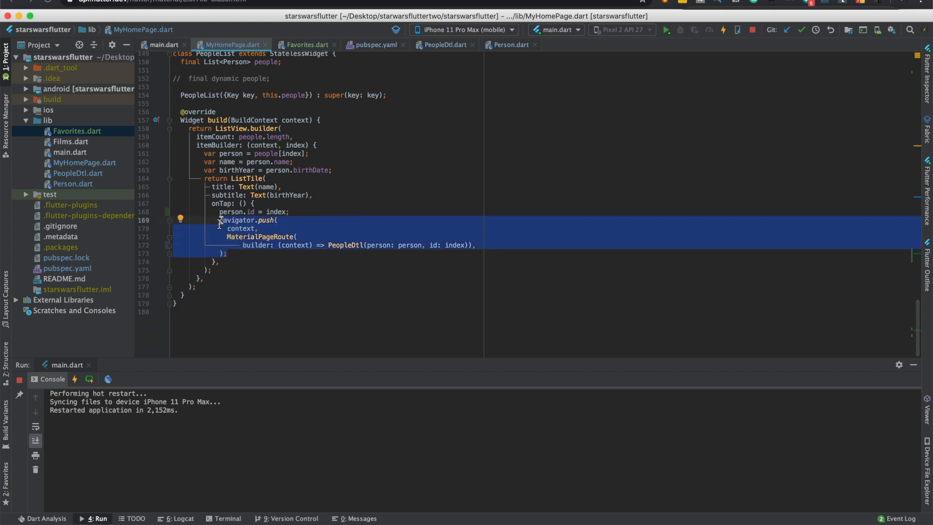
{"action": "left_click", "coordinate": [306, 45]}
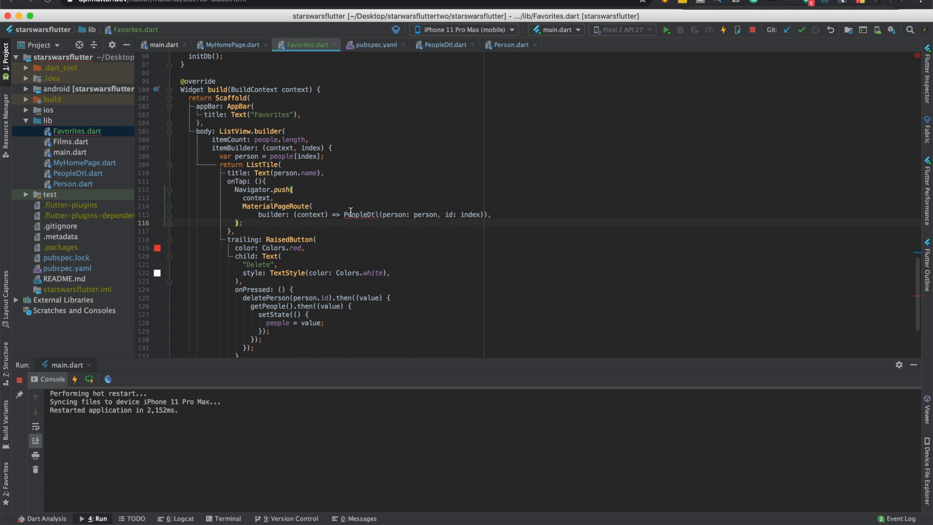
{"action": "type", "text": "Peop"}
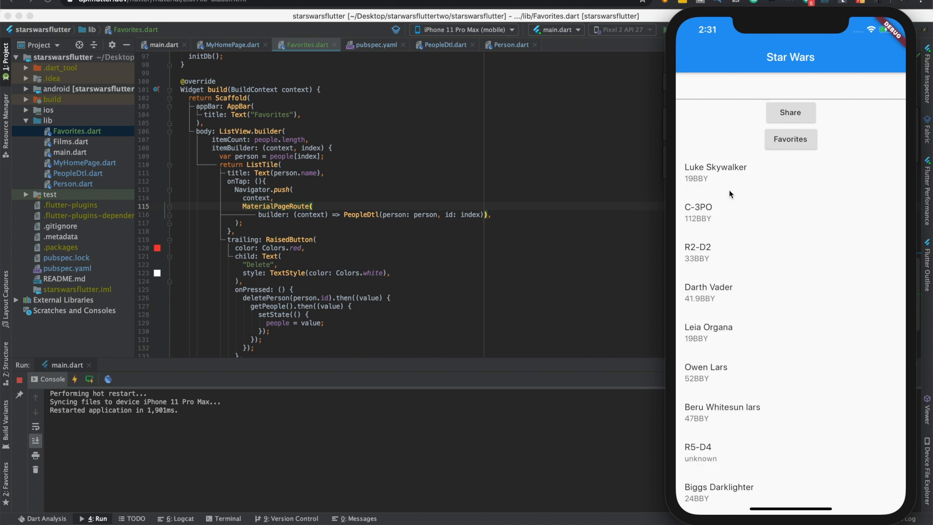
Step: Hot restart and open Favorites in the simulator to test tapping a person
{"action": "left_click", "coordinate": [790, 139]}
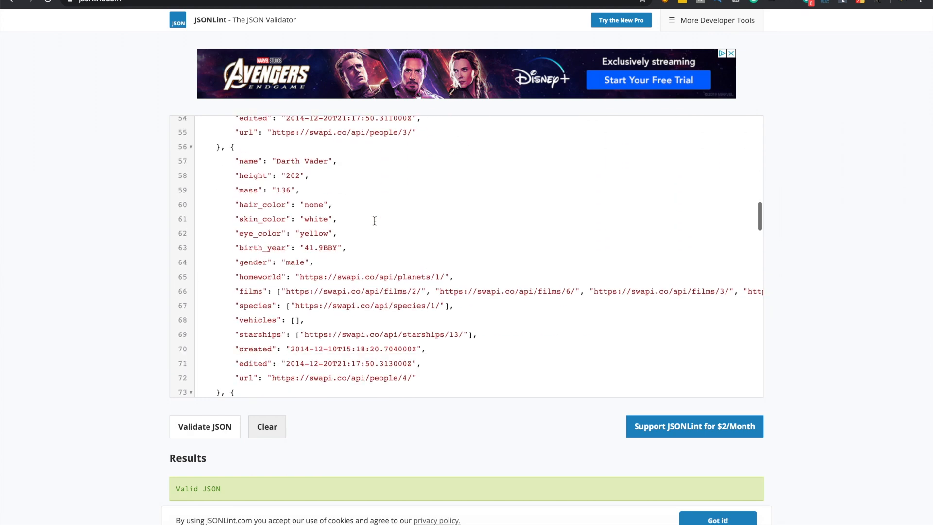
Step: Scroll the JSONLint people JSON to Darth Vader's record to compare birth_year and height keys
{"action": "scroll", "scroll_direction": "down", "scroll_amount": 3}
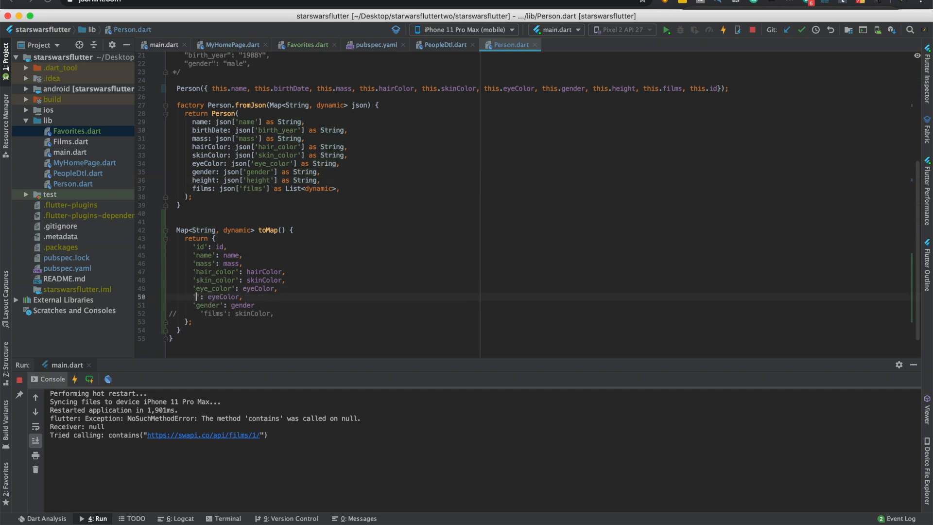
Step: Add 'birth_year': birthDate and 'height': height to Person.dart's toMap()
{"action": "type", "text": "birth_year"}
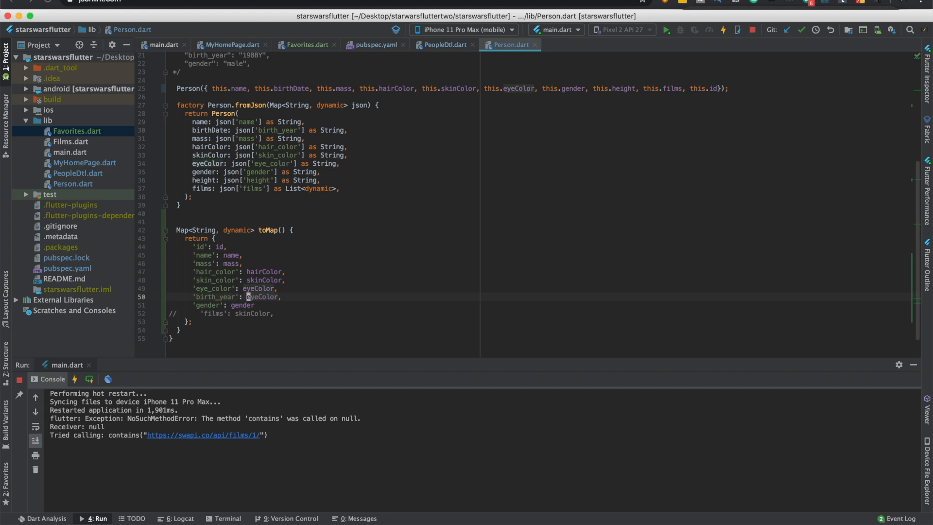
{"action": "type", "text": "birthDat"}
{"action": "type", "text": "'height': height,"}
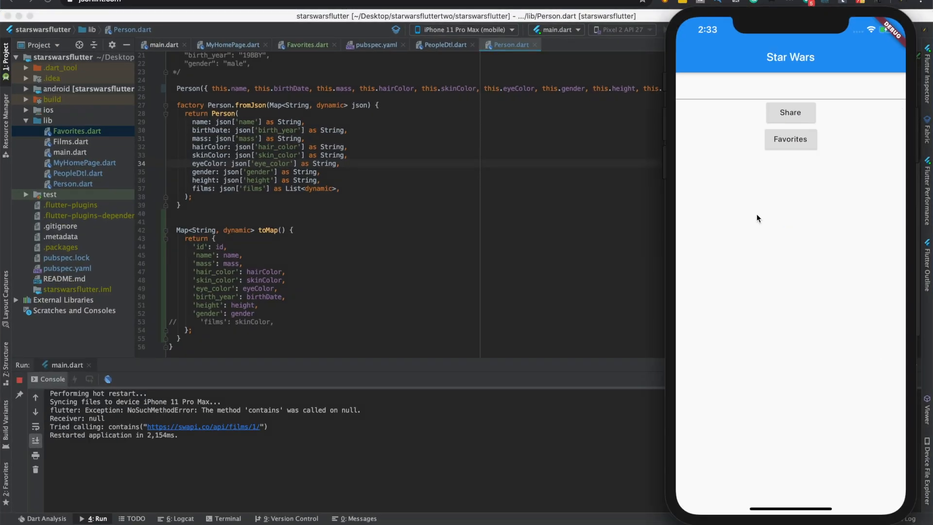
Step: Open Darth Vader's details from Favorites twice, confirming birth year 41.9BBY and height 202
{"action": "left_click", "coordinate": [790, 138]}
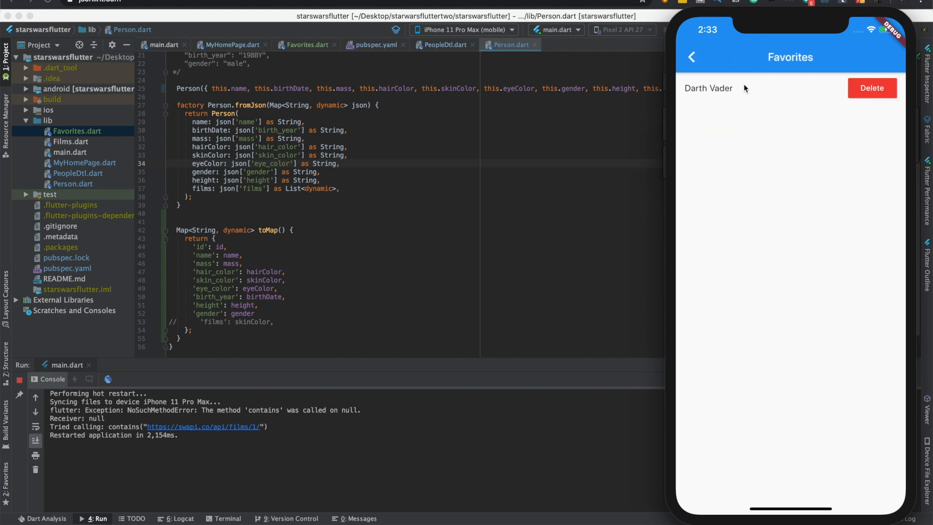
{"action": "left_click", "coordinate": [707, 88]}
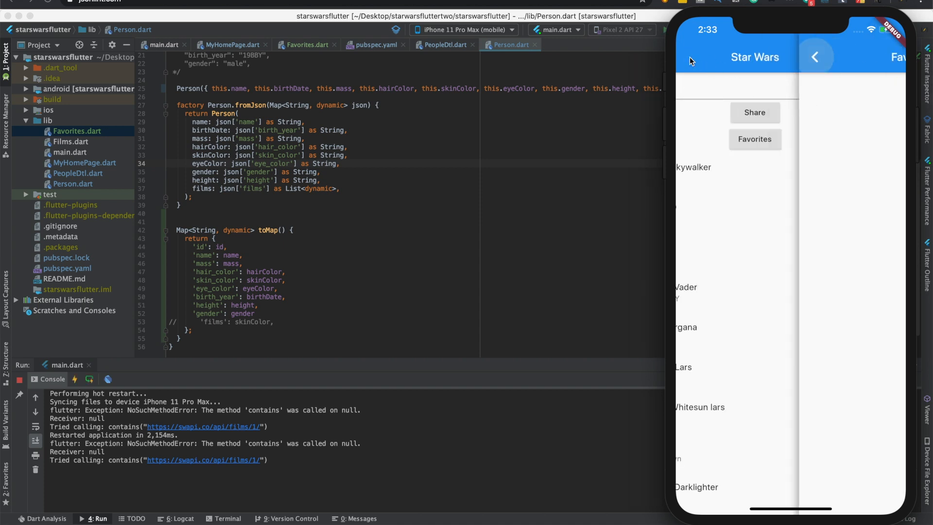
{"action": "left_click", "coordinate": [686, 287]}
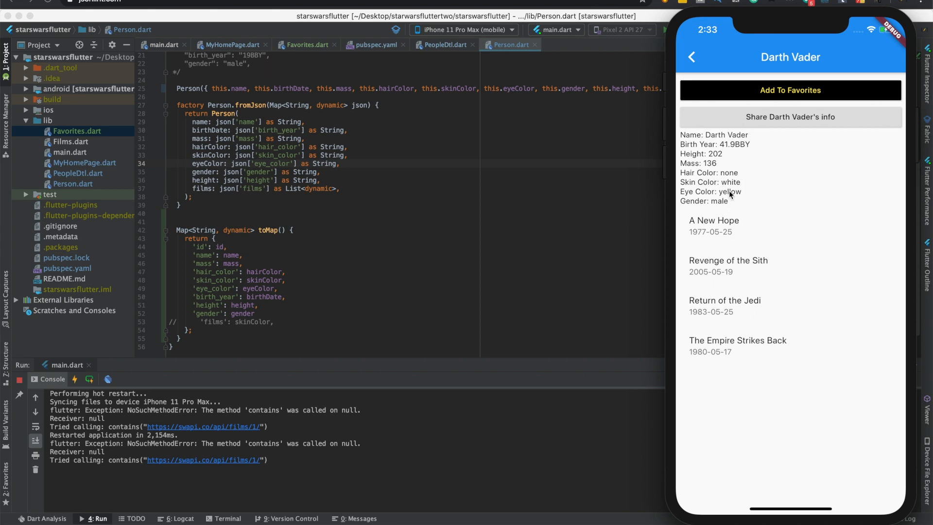
{"action": "mouse_move", "coordinate": [707, 82]}
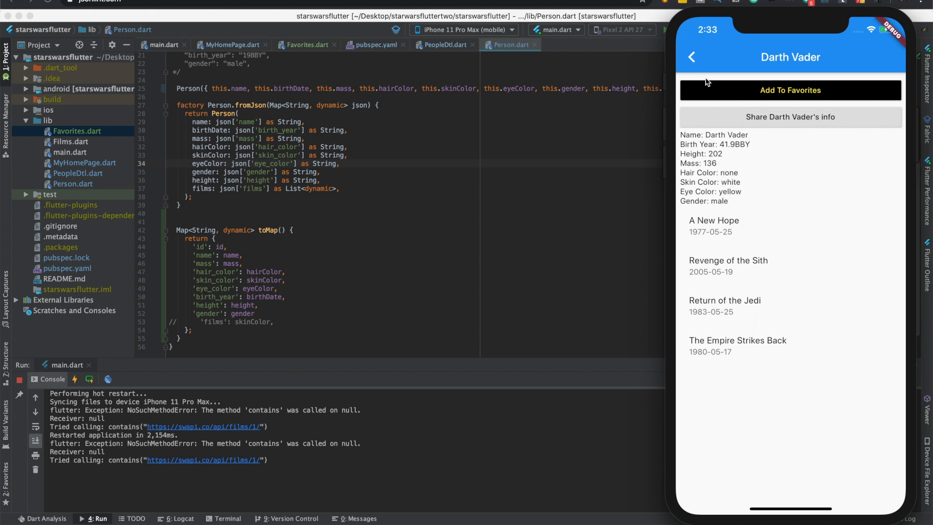
{"action": "left_click", "coordinate": [691, 57]}
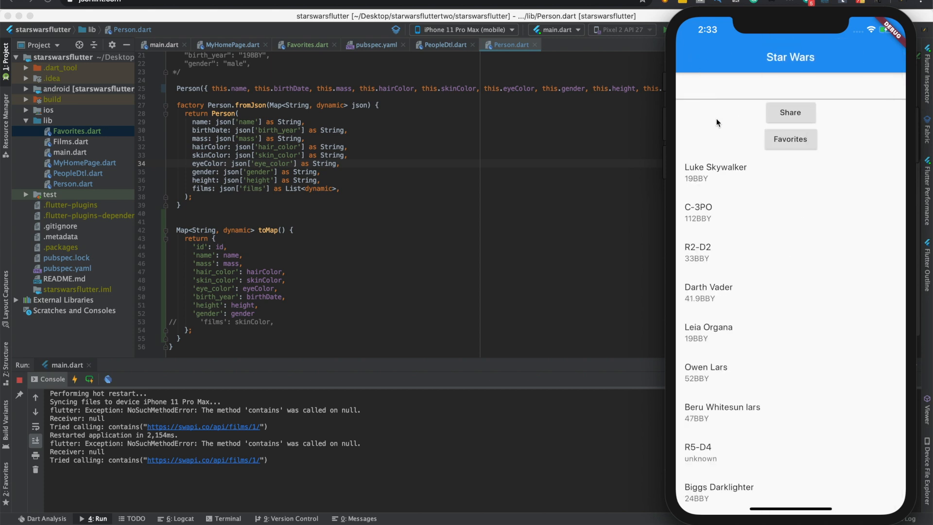
{"action": "left_click", "coordinate": [708, 287]}
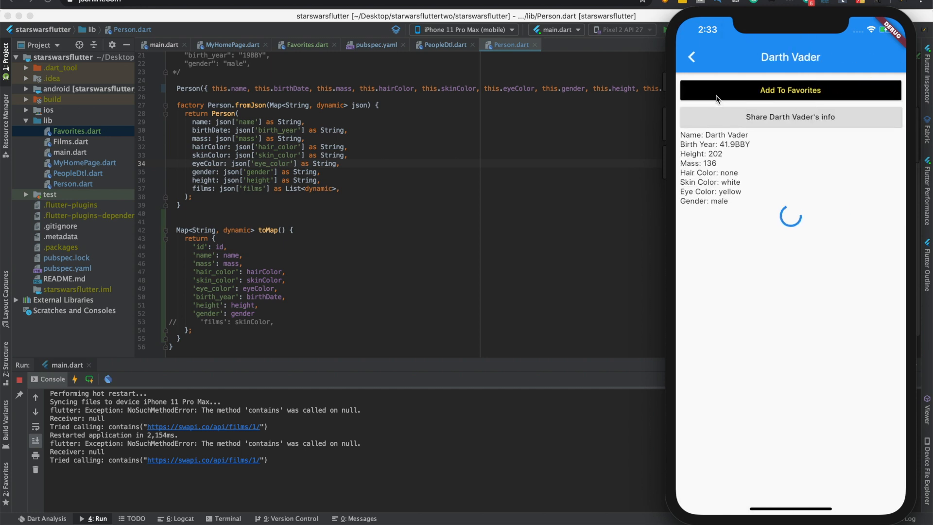